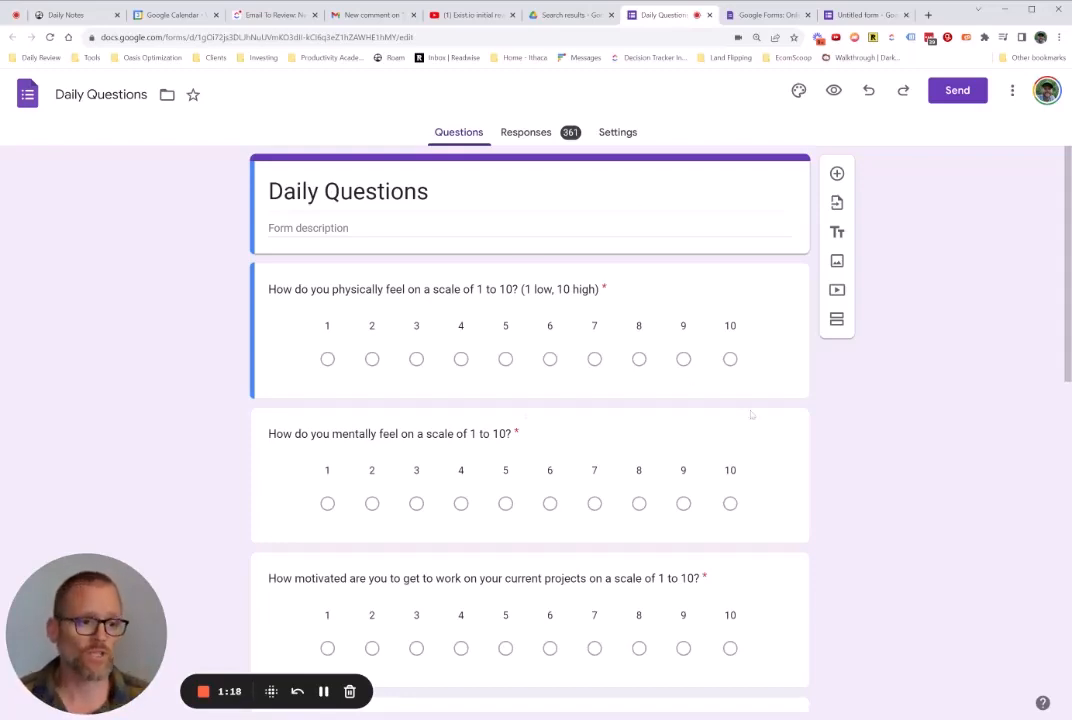
pyautogui.moveTo(868, 428)
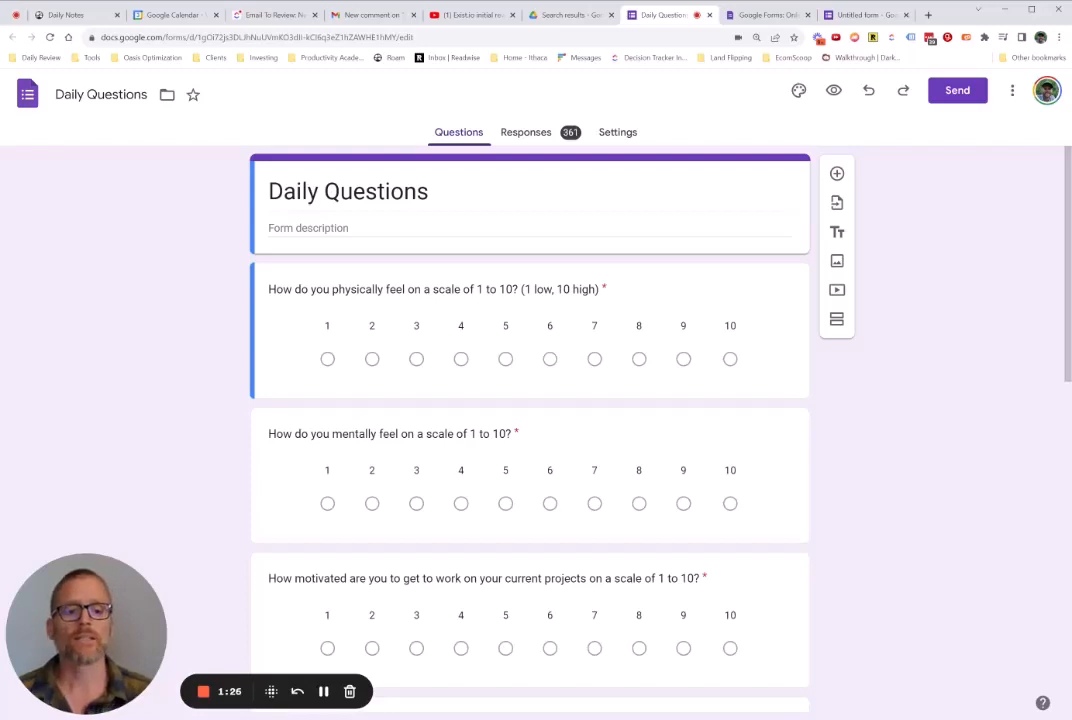
pyautogui.moveTo(852, 444)
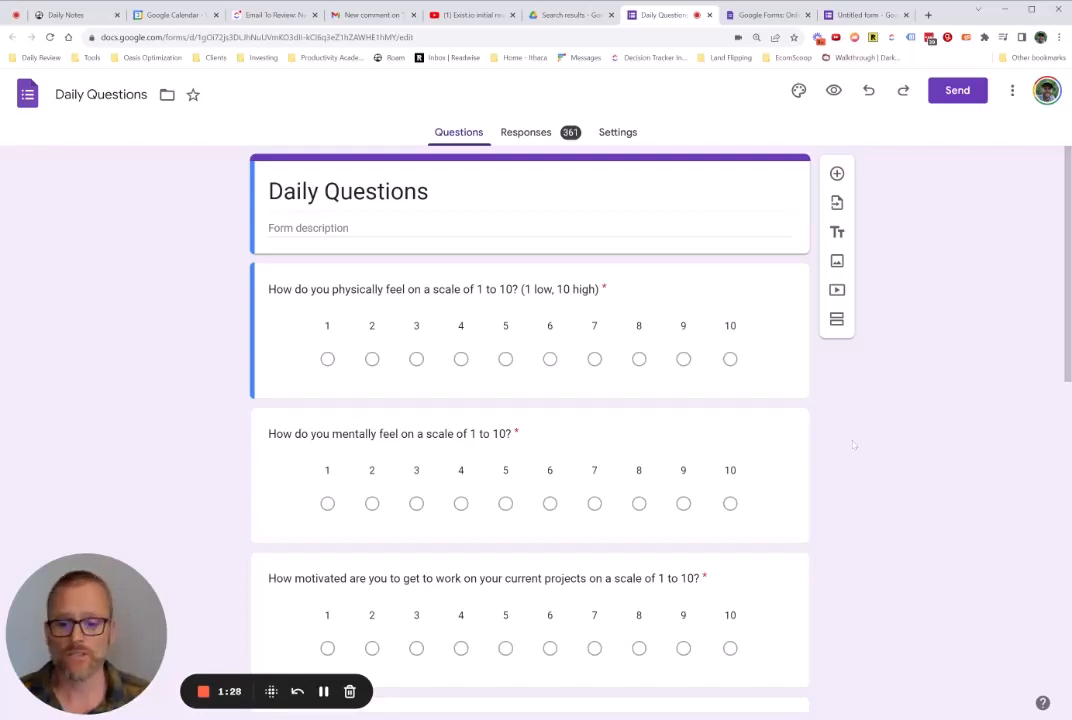
# - Start a new blank form and title it 'Daily Questions'
pyautogui.scroll(-3)
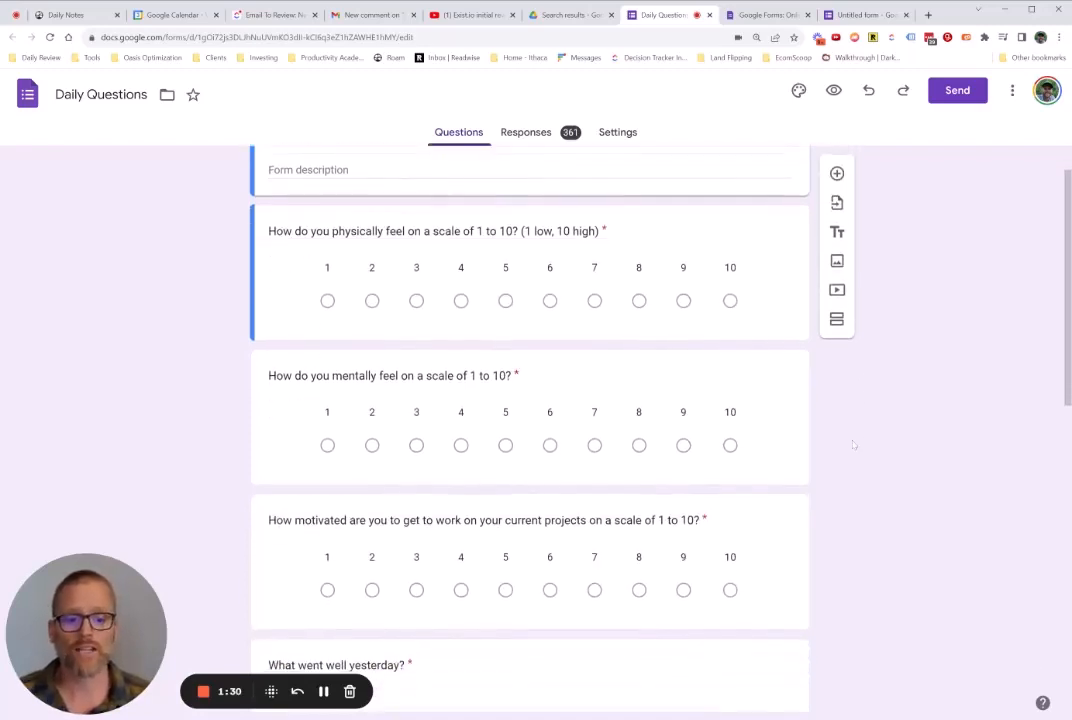
pyautogui.scroll(-3)
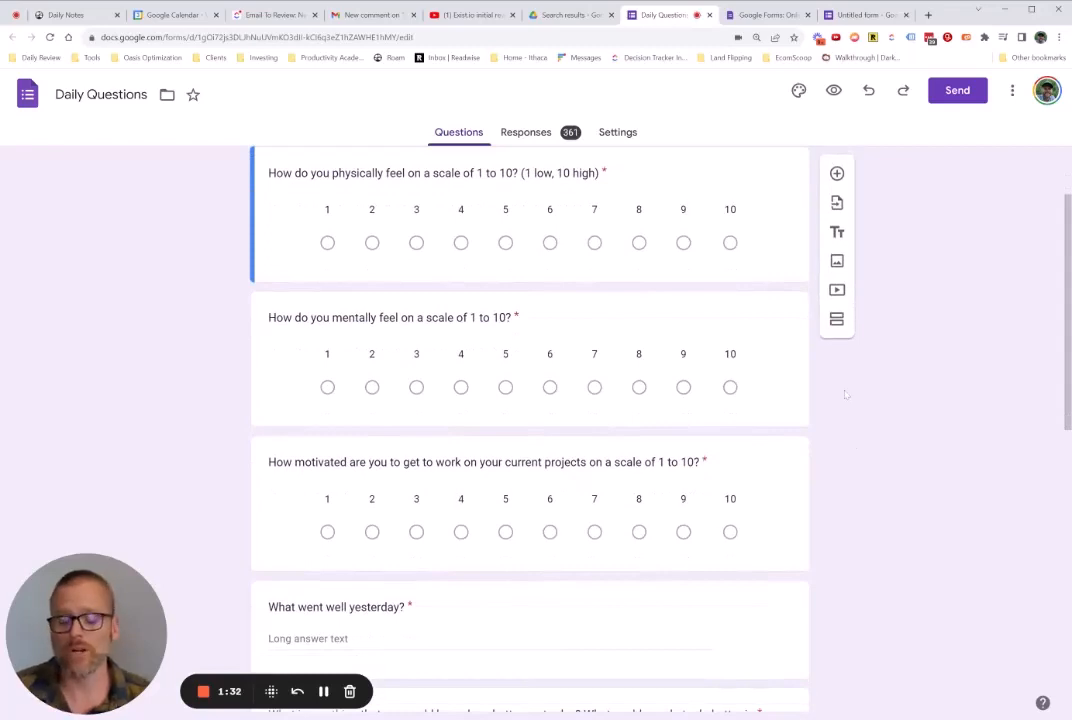
pyautogui.scroll(-3)
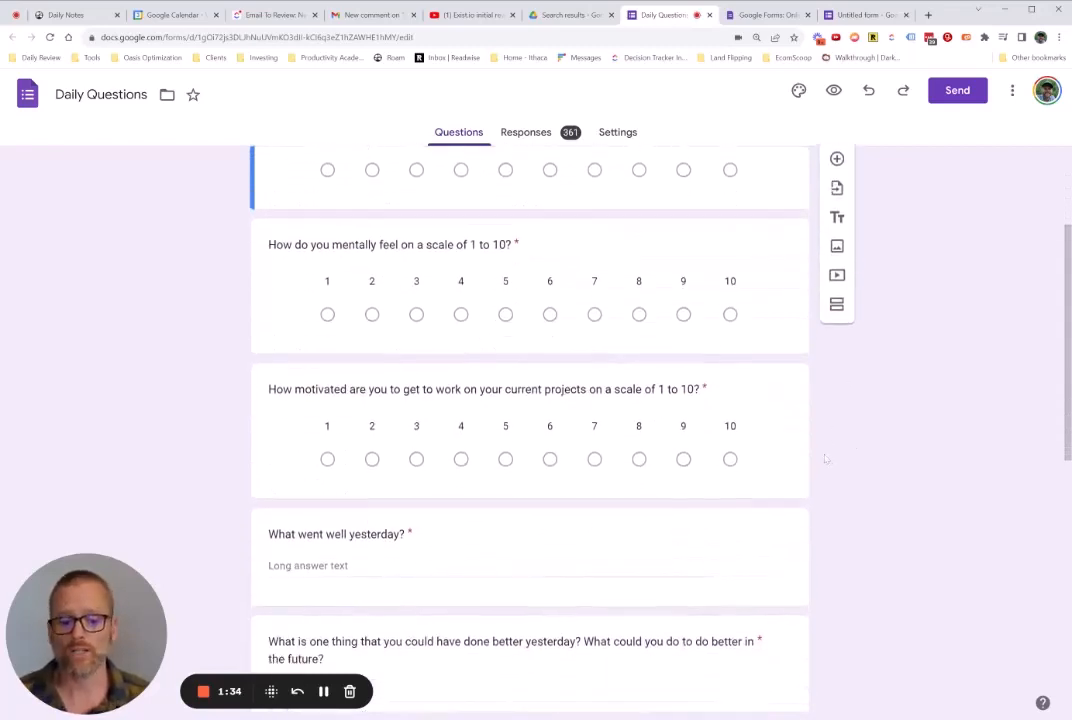
pyautogui.scroll(-3)
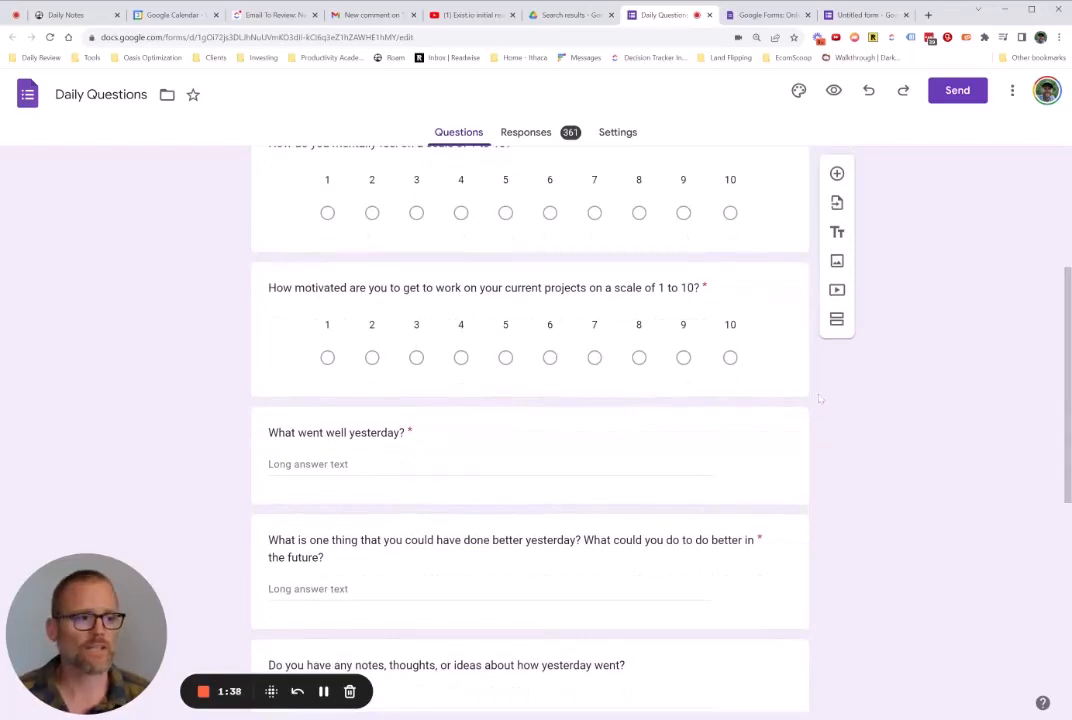
pyautogui.scroll(3)
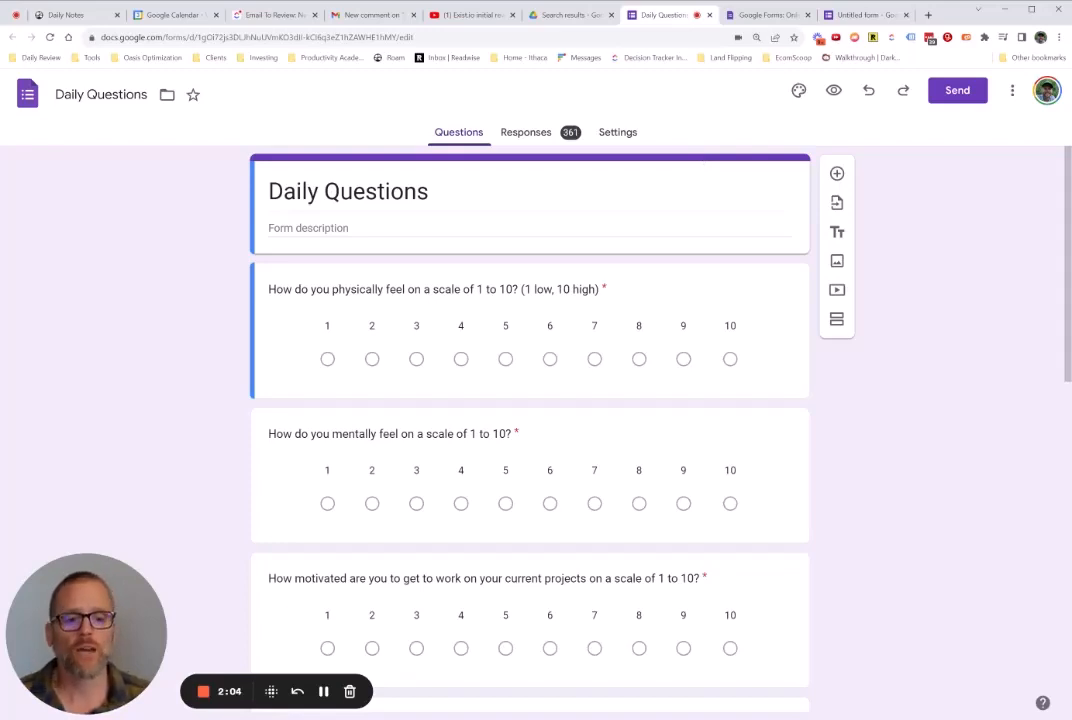
pyautogui.click(768, 14)
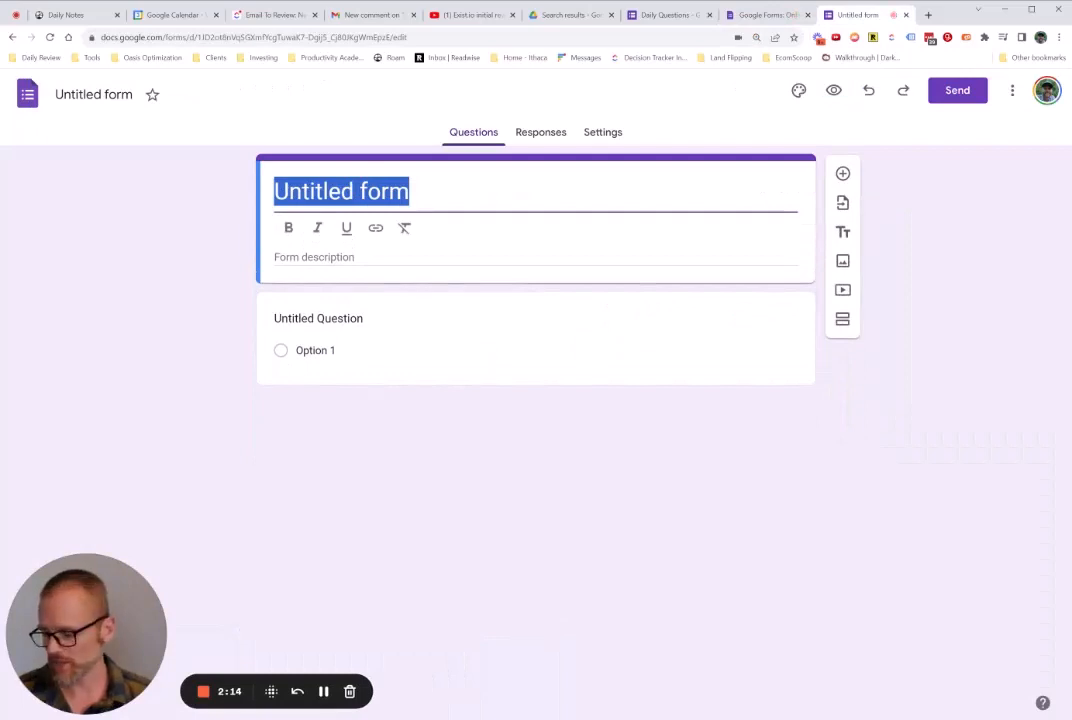
pyautogui.write('Daily')
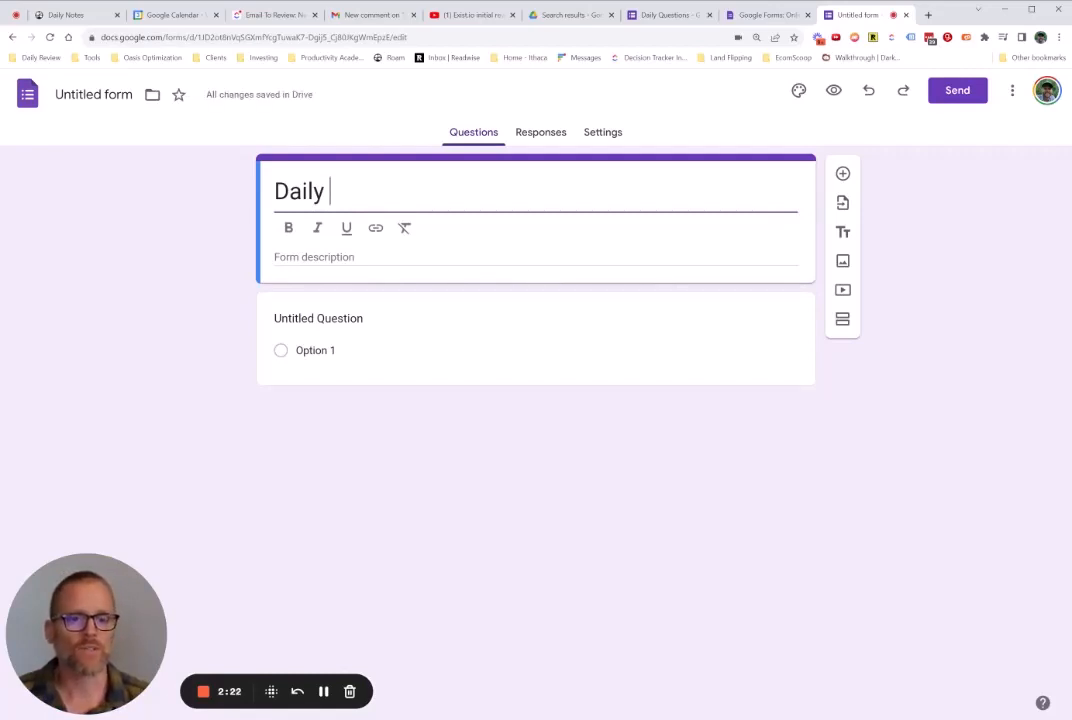
pyautogui.write('Questions')
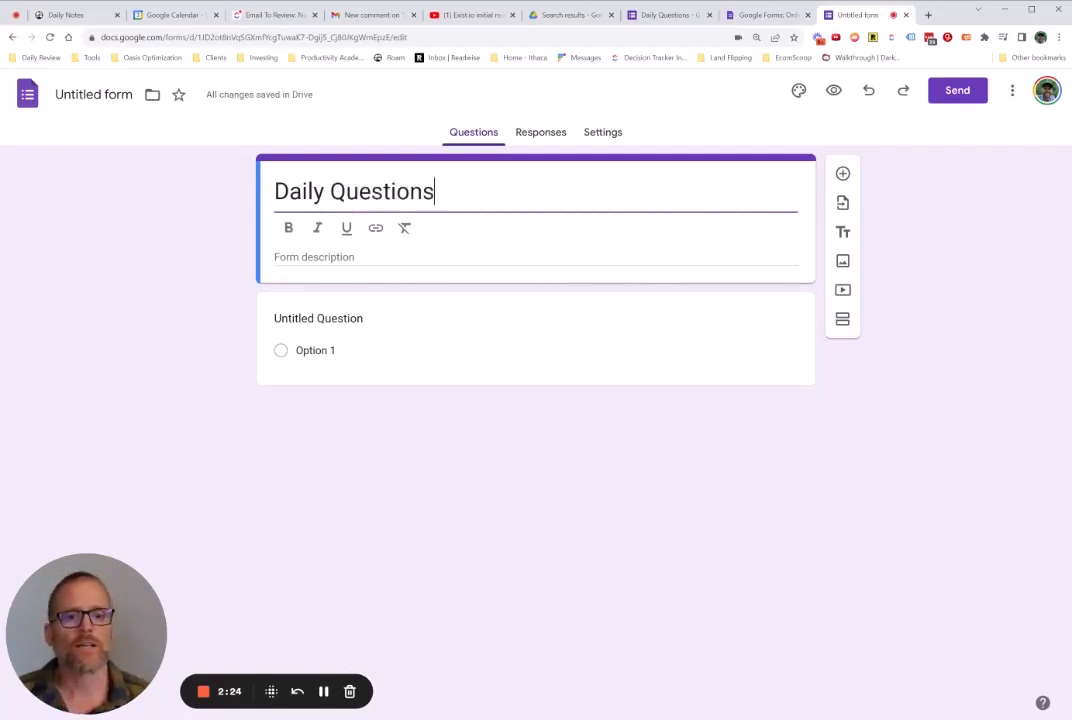
# - Word the first question as 'How do I feel physically?'
pyautogui.click(318, 318)
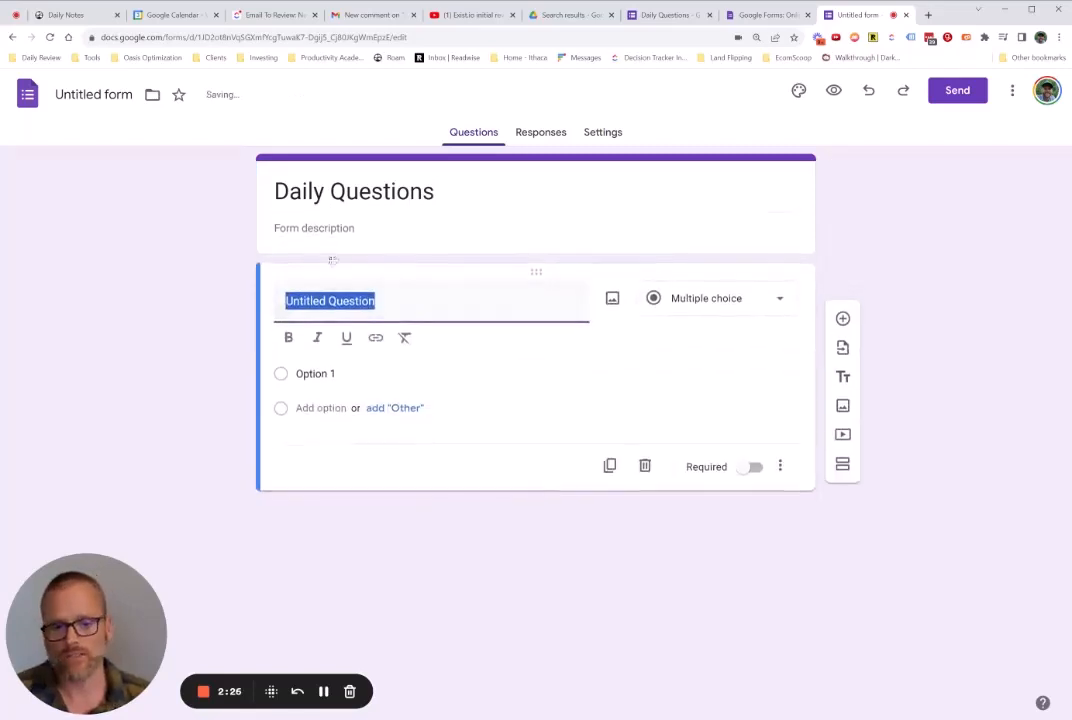
pyautogui.write('How')
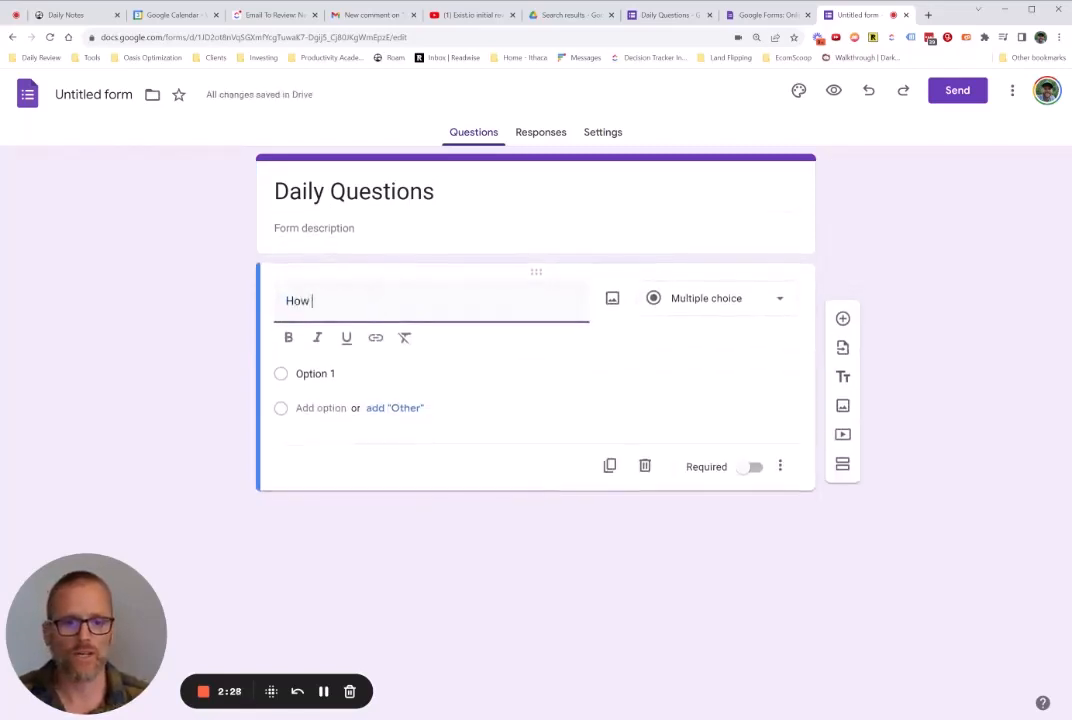
pyautogui.write('do I feel')
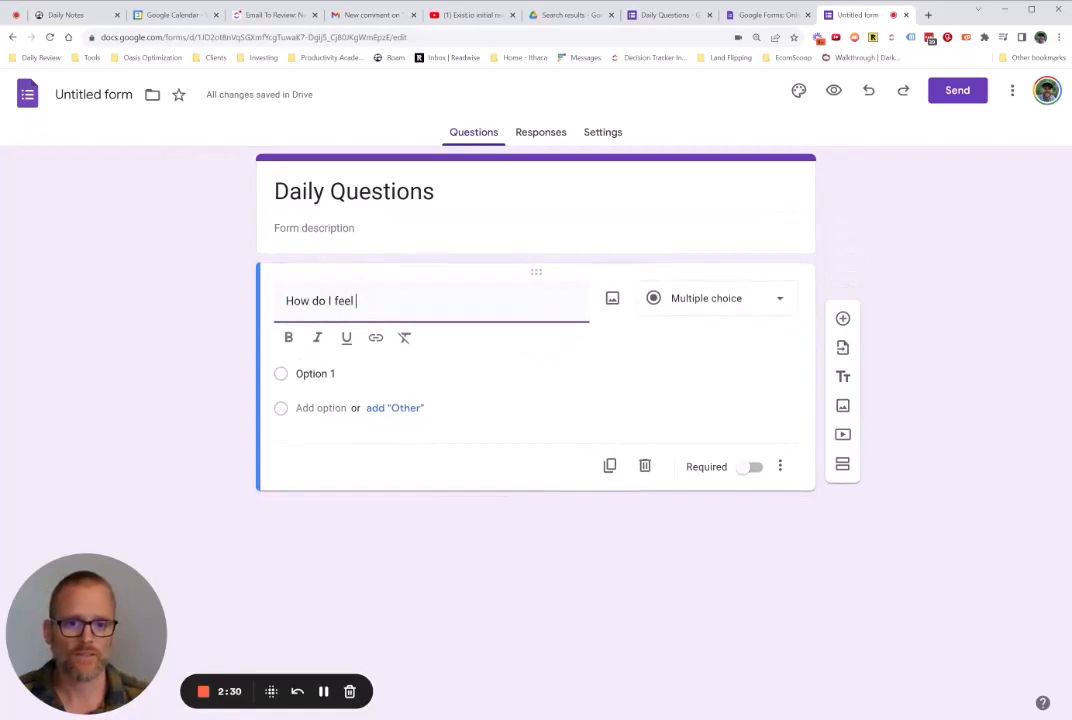
pyautogui.write('physically?')
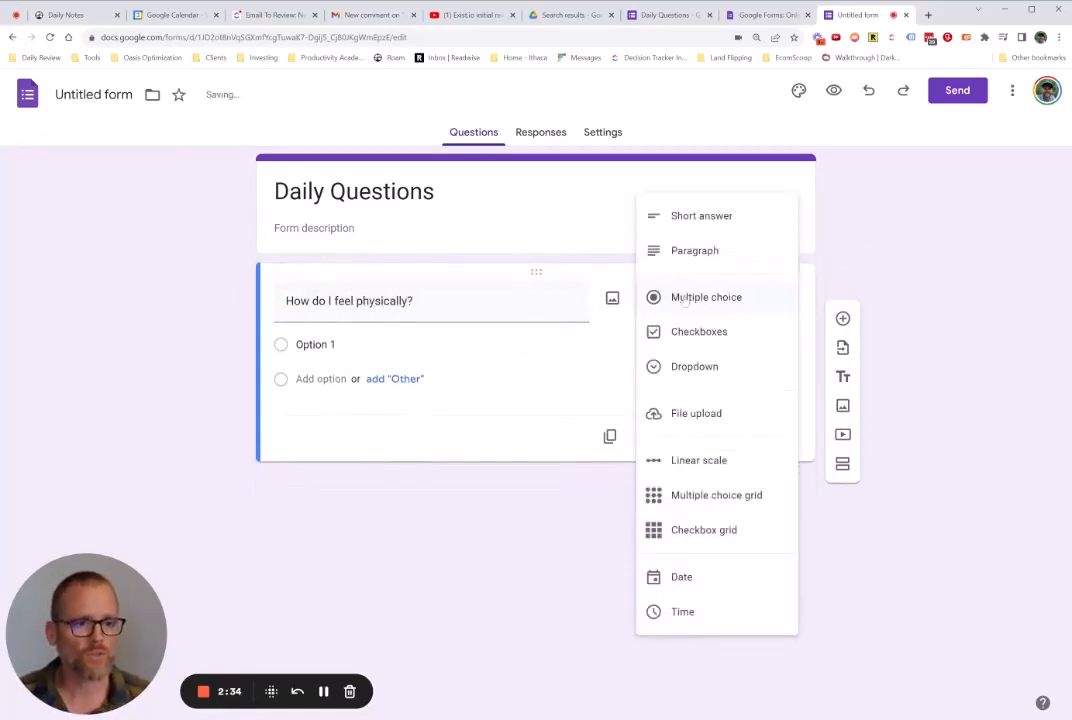
pyautogui.moveTo(700, 332)
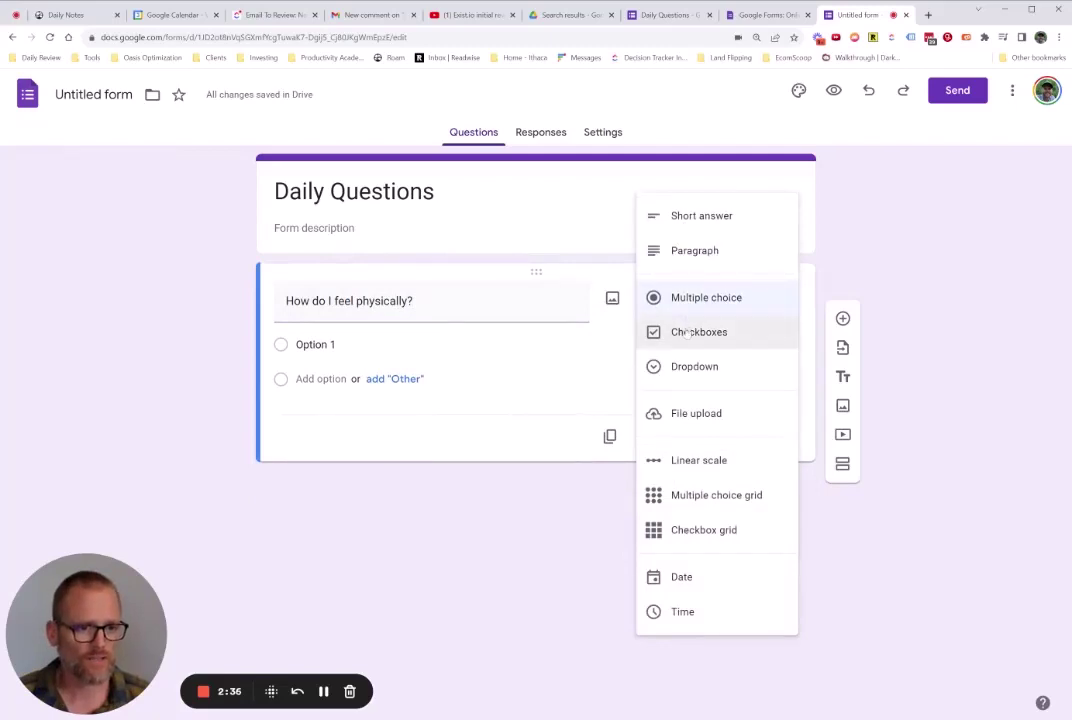
# - Make it a linear scale from 1 to 10 with end labels 1 and 10
pyautogui.click(698, 460)
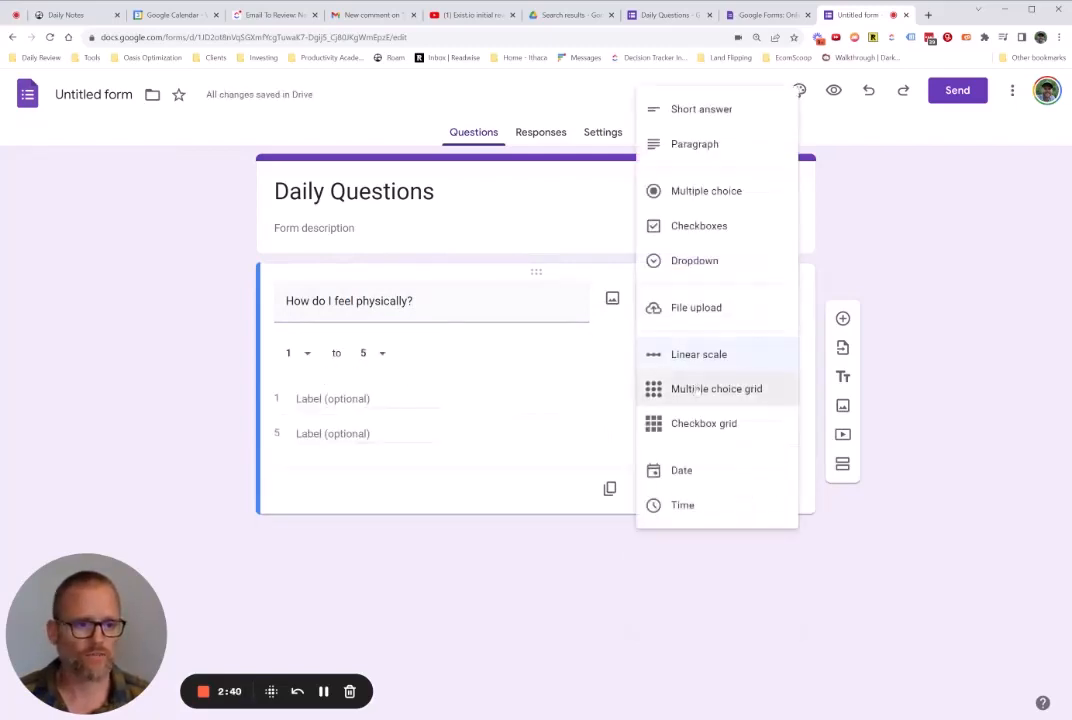
pyautogui.moveTo(696, 260)
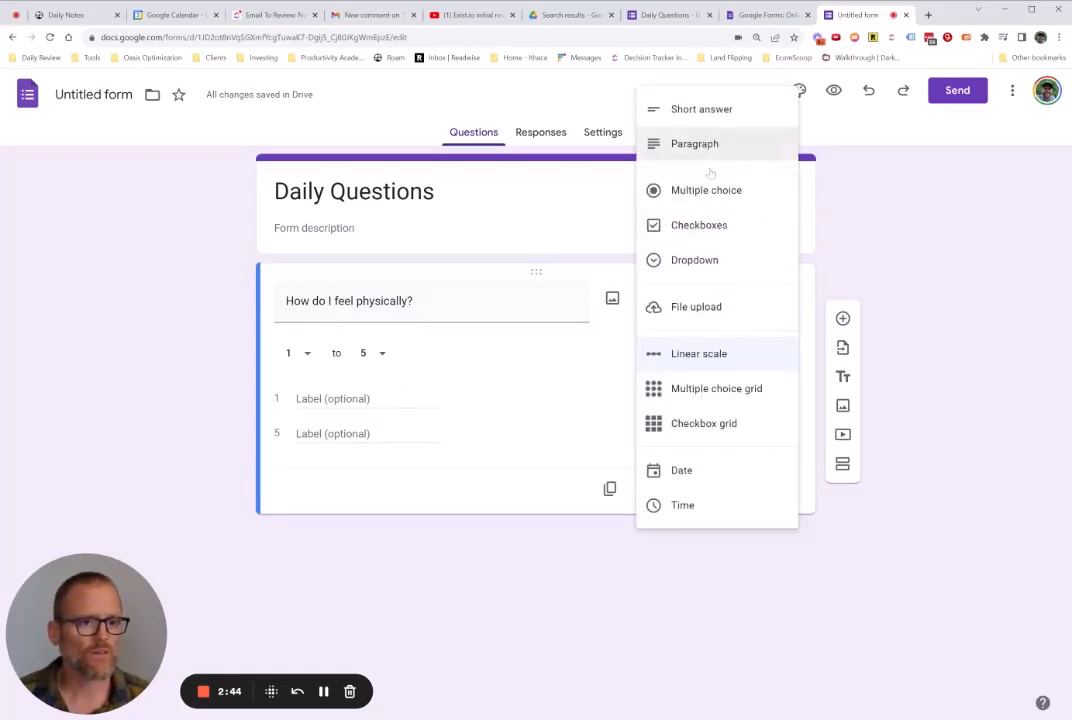
pyautogui.click(700, 352)
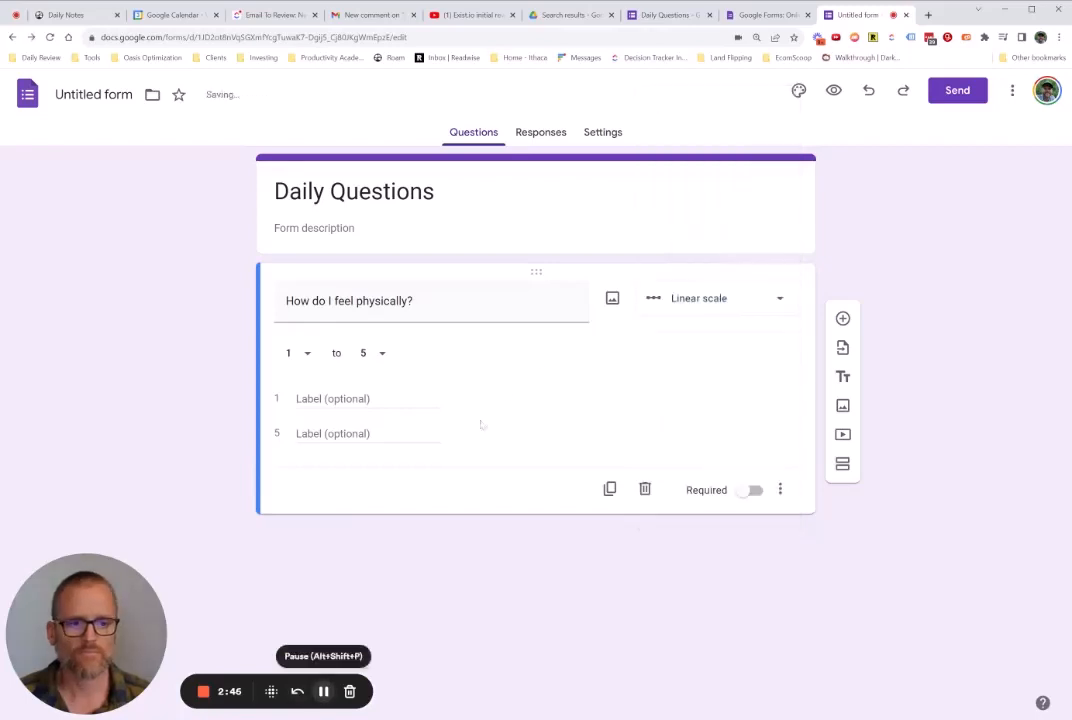
pyautogui.click(364, 352)
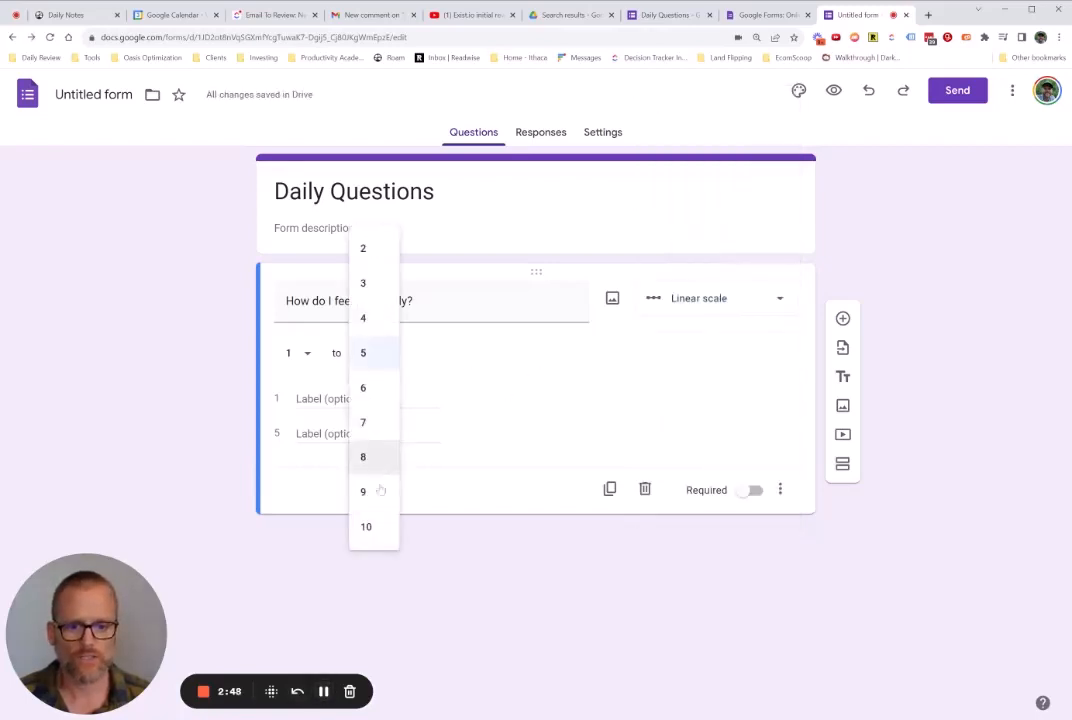
pyautogui.click(366, 526)
pyautogui.write('10')
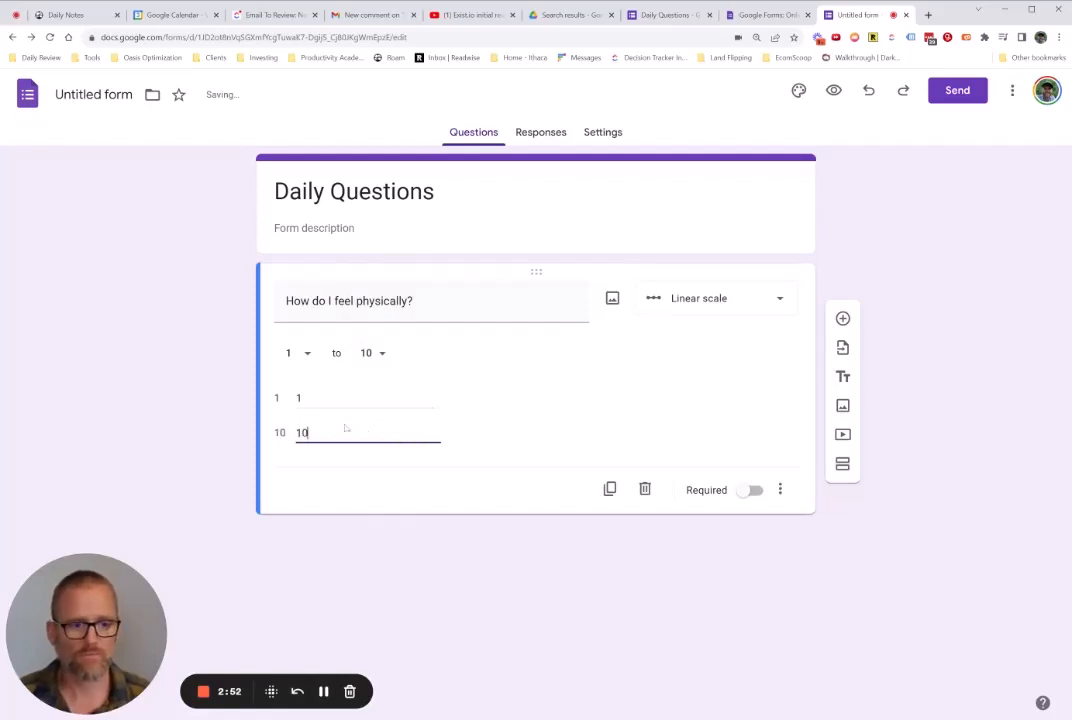
pyautogui.doubleClick(302, 432)
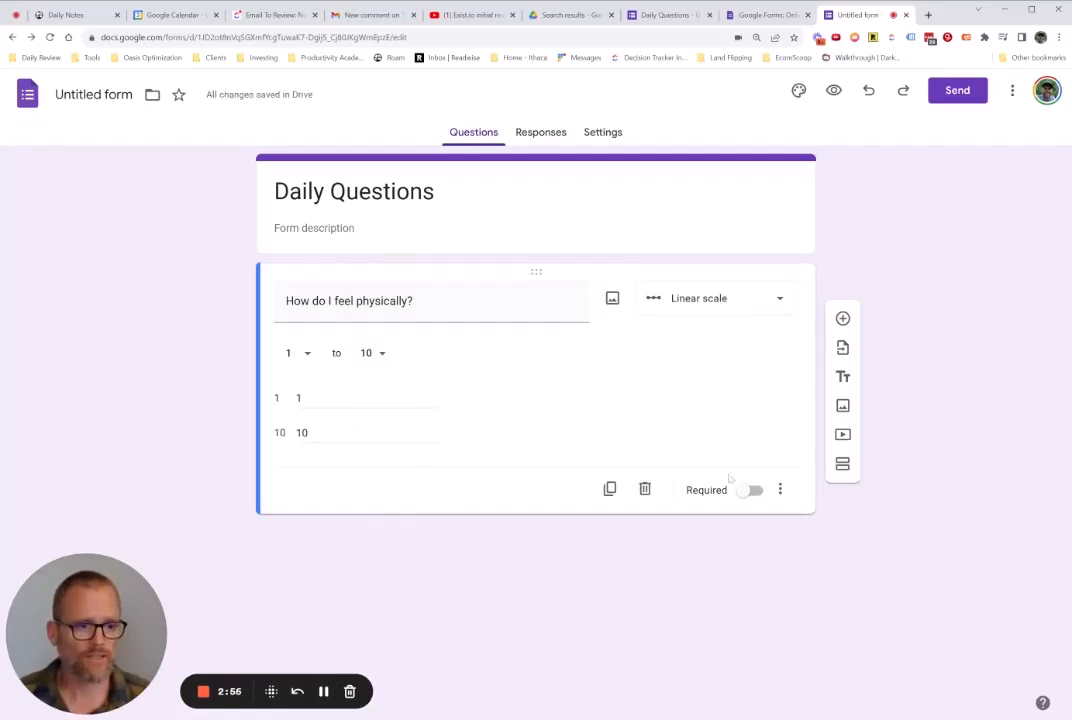
pyautogui.click(842, 318)
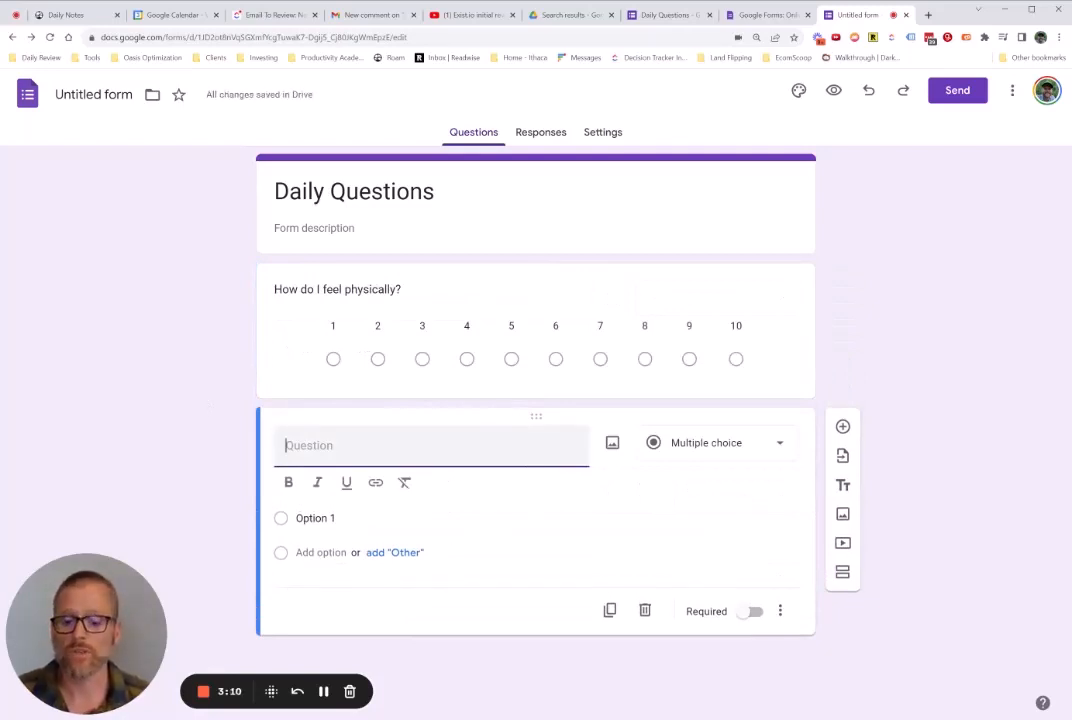
# - Add 'What am I ignoring that would be great to get done?' as a short answer question
pyautogui.write('Wha')
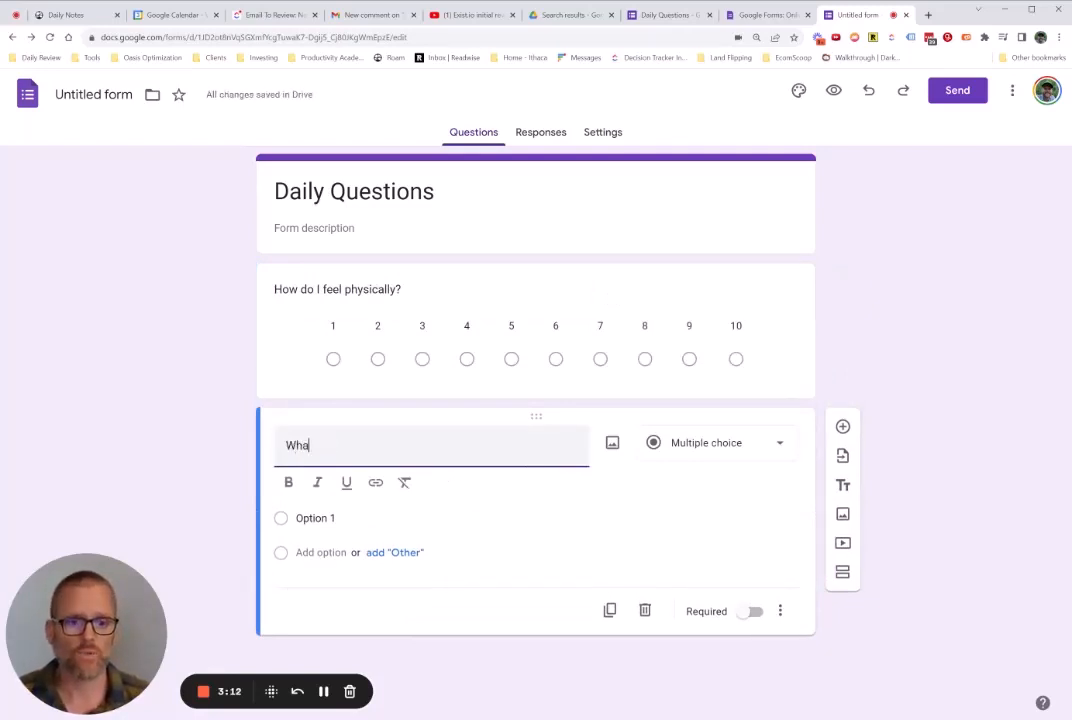
pyautogui.write("t's")
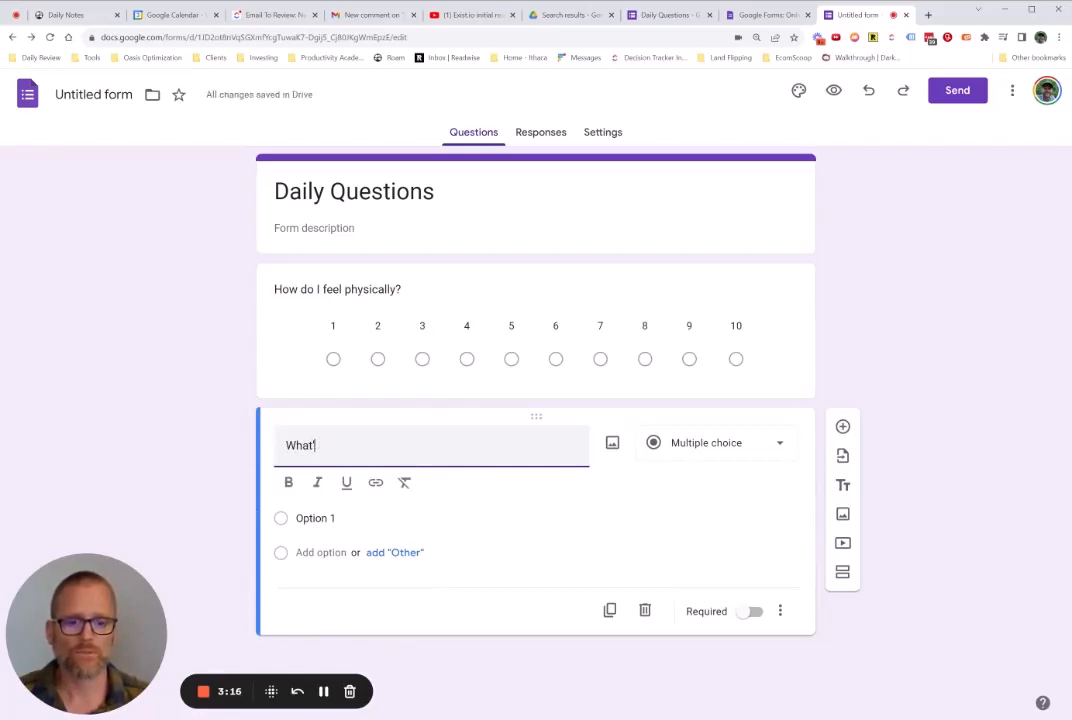
pyautogui.write('am I in')
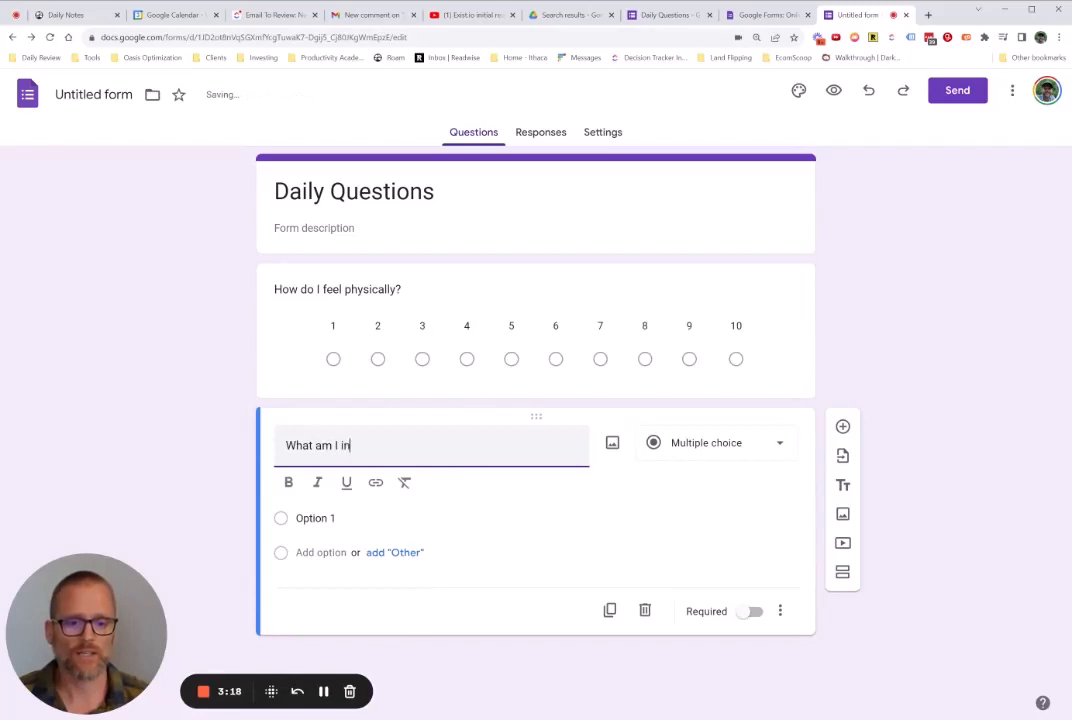
pyautogui.write('gnoring that wou')
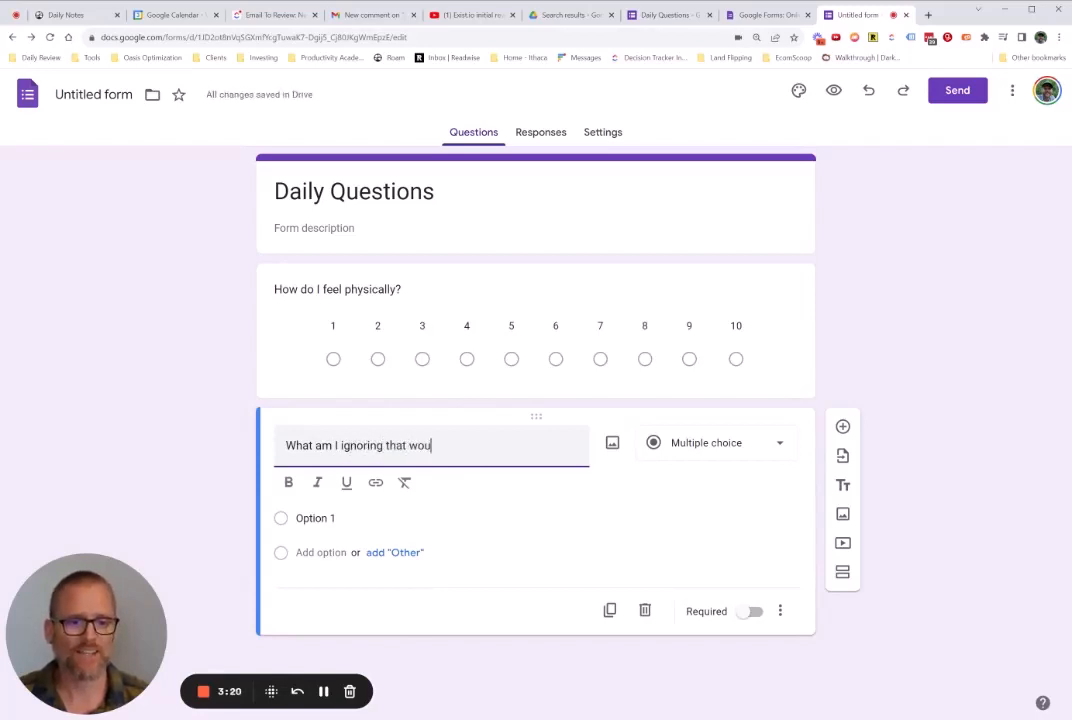
pyautogui.write('ld be g')
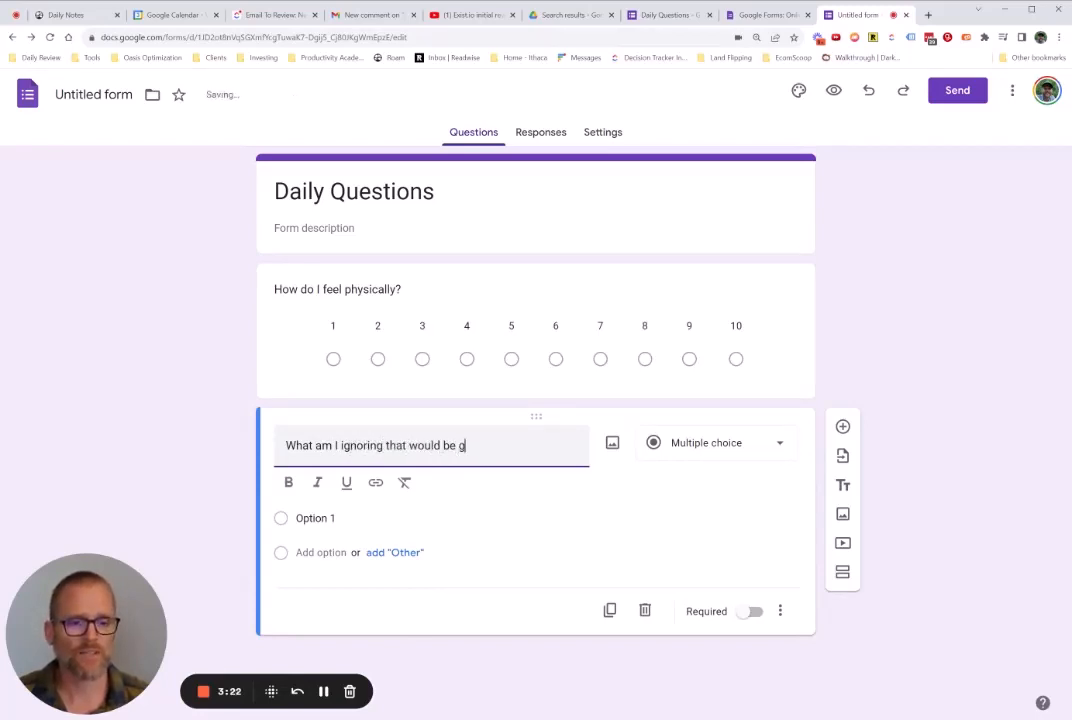
pyautogui.write('reat to get done?')
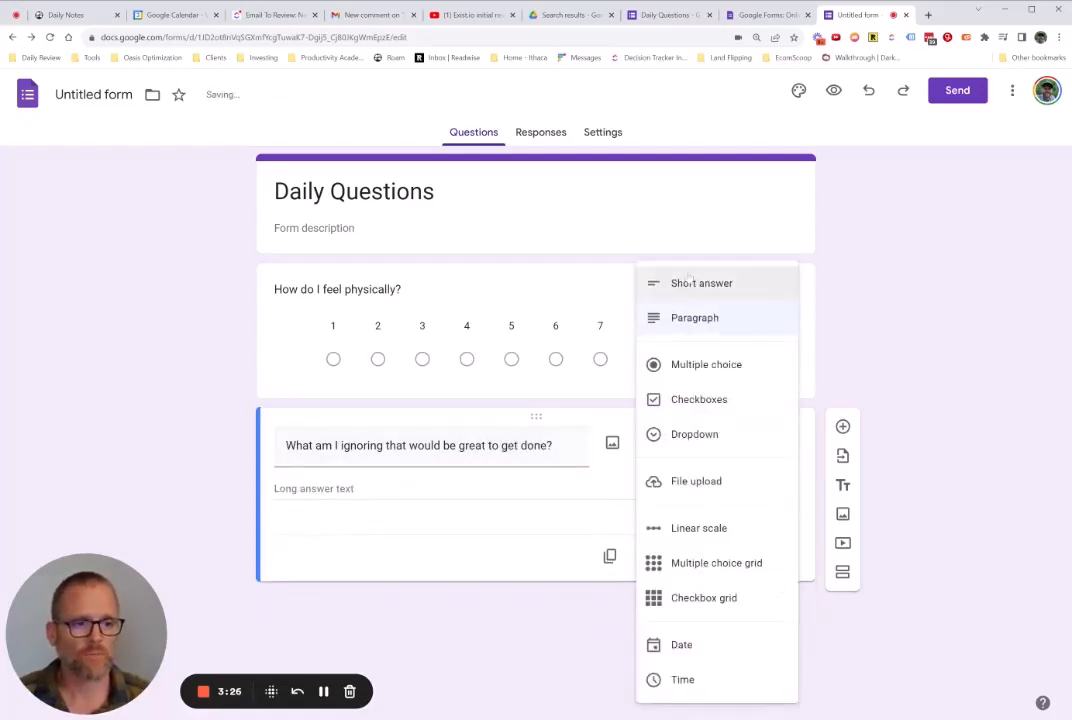
pyautogui.click(700, 282)
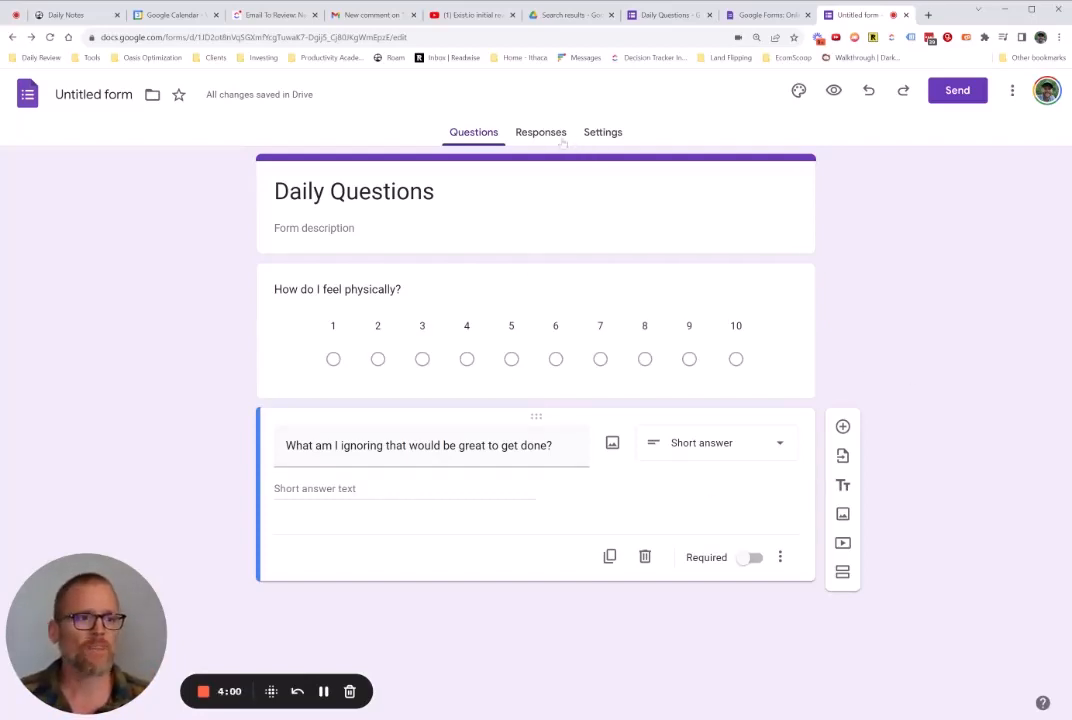
# - Review the response collection settings unchanged, then view the Responses page showing 0 responses
pyautogui.click(602, 132)
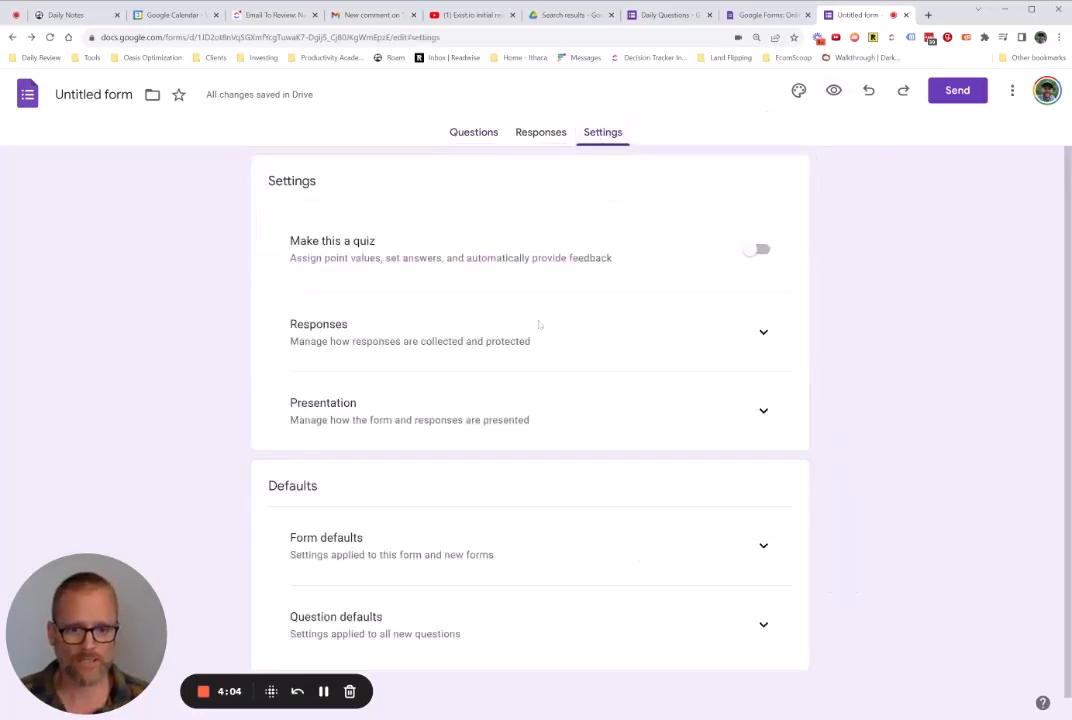
pyautogui.click(764, 332)
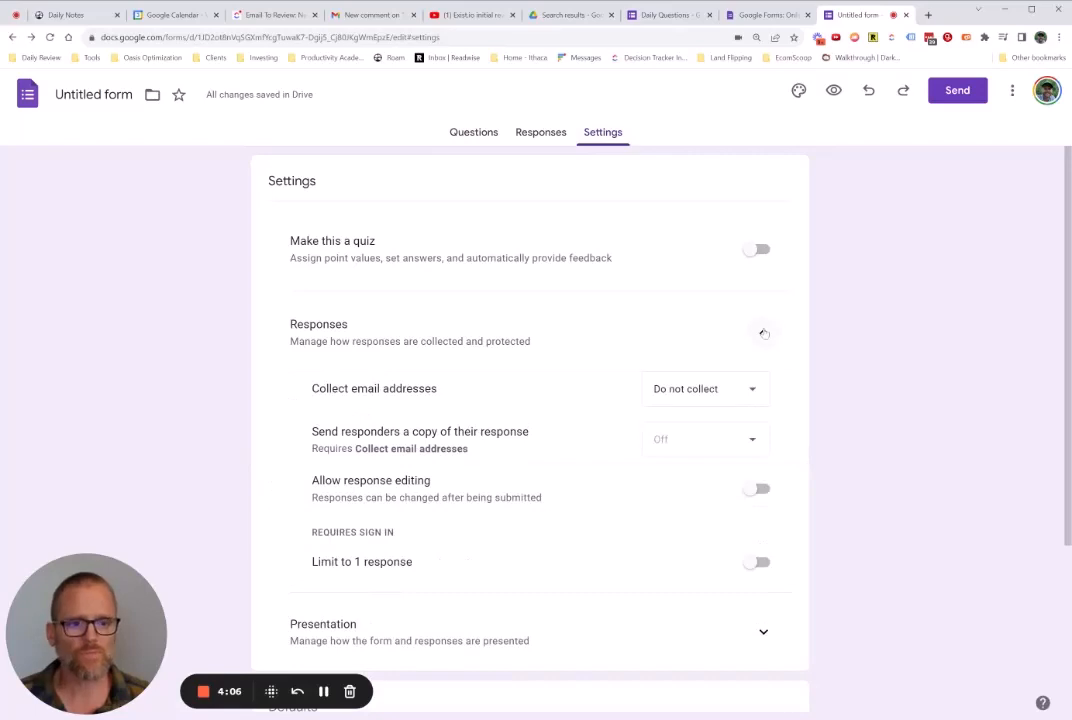
pyautogui.click(764, 332)
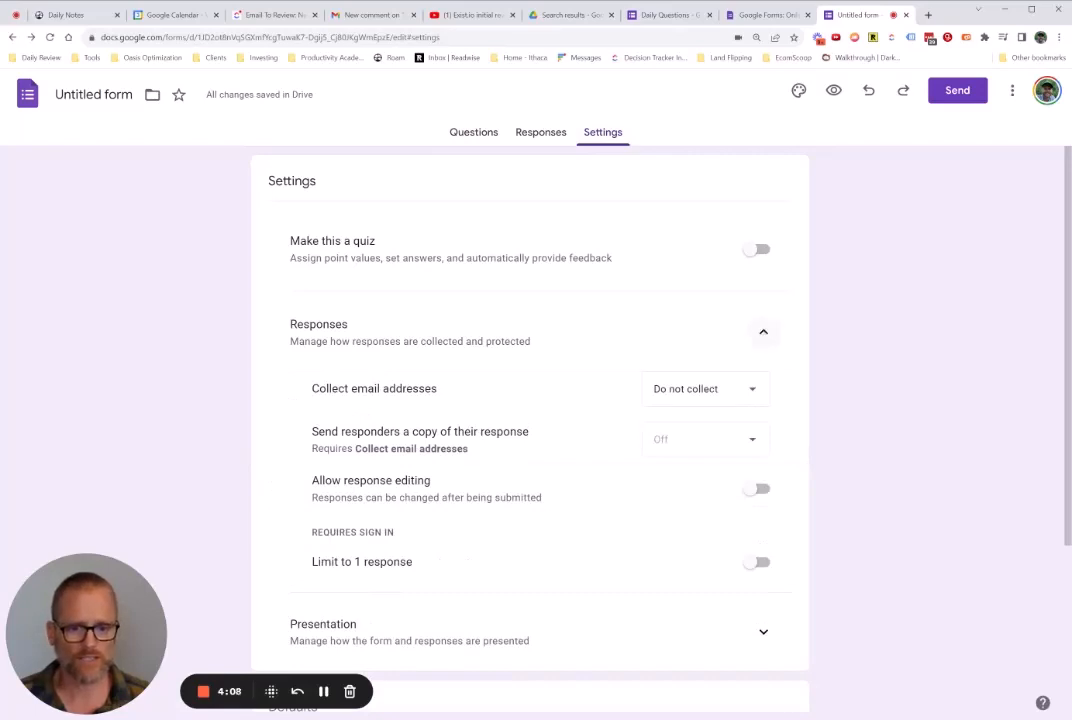
pyautogui.click(764, 332)
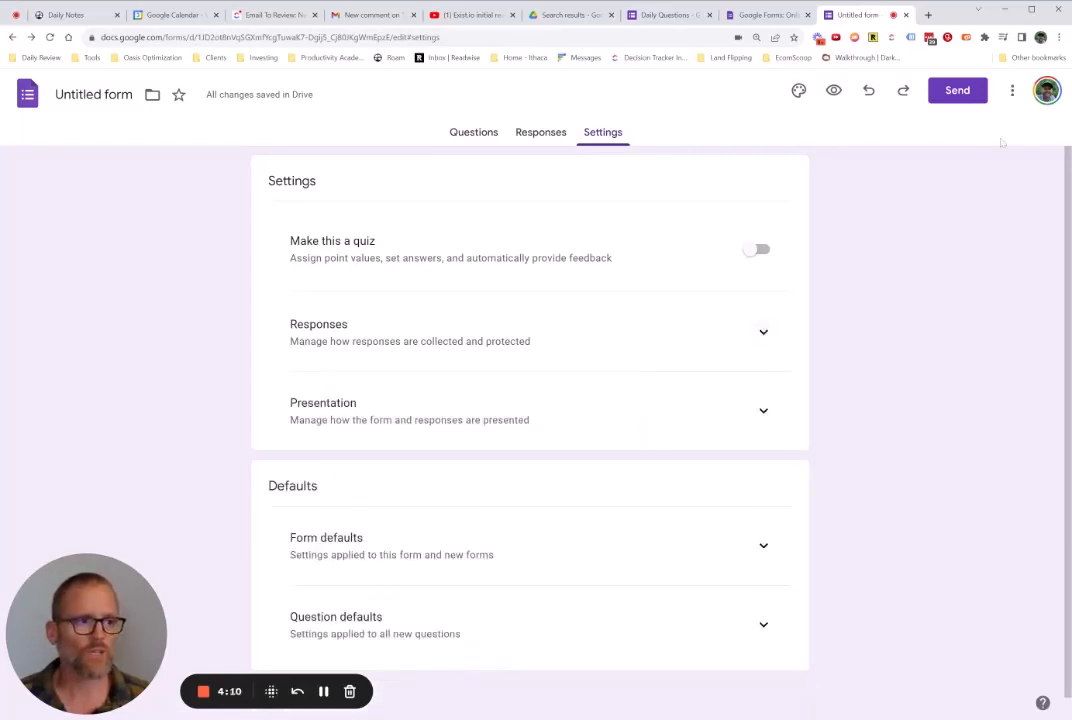
pyautogui.click(1012, 90)
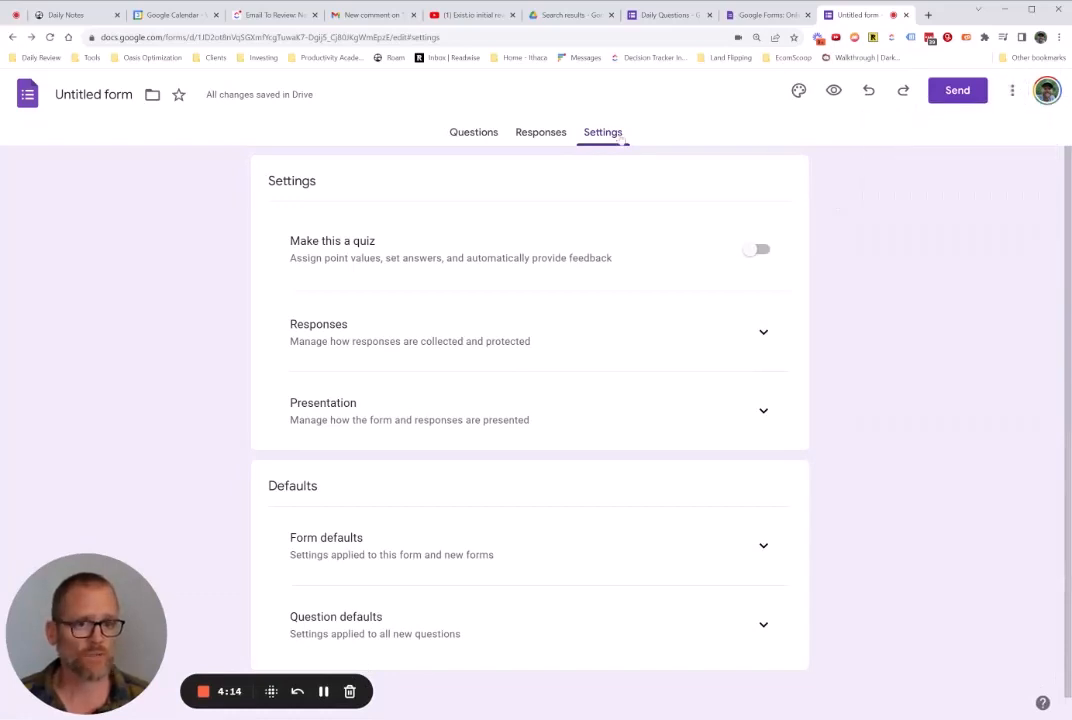
pyautogui.click(540, 132)
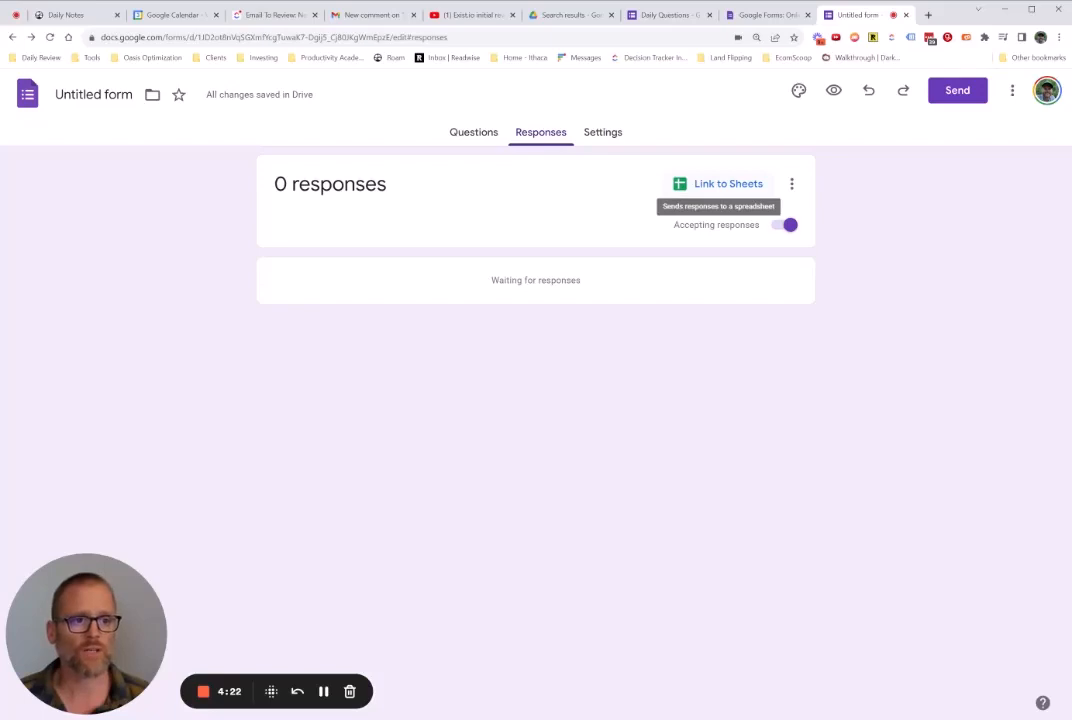
# - Link responses to a new spreadsheet named 'Video Survey Form Test'
pyautogui.click(718, 184)
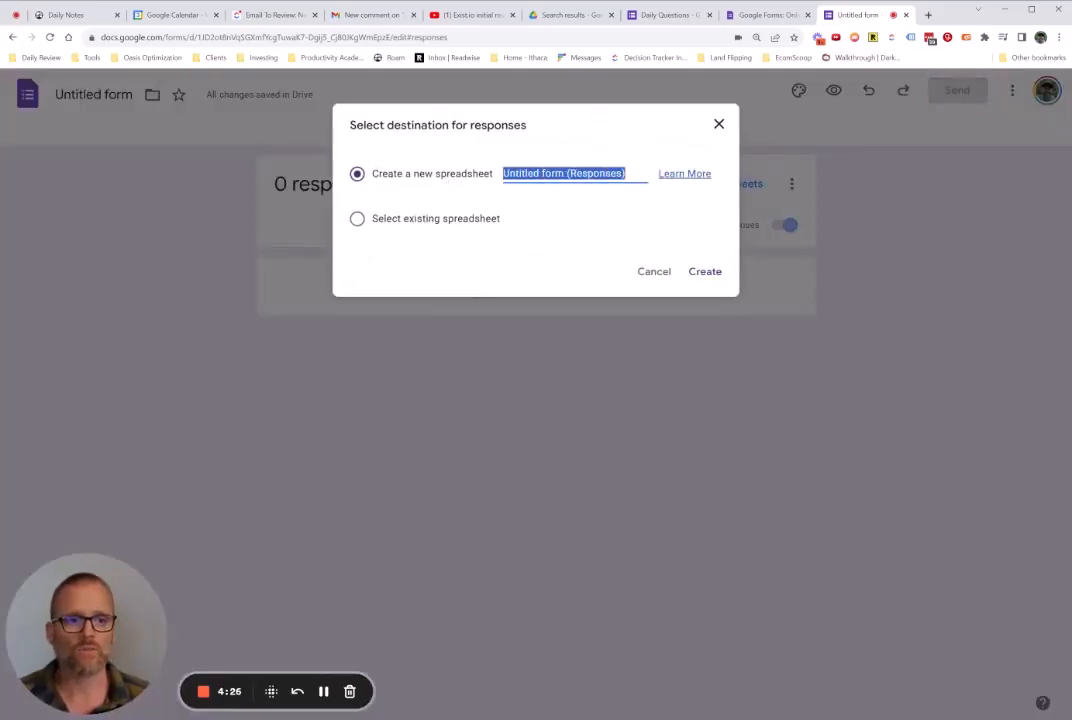
pyautogui.write('Vid')
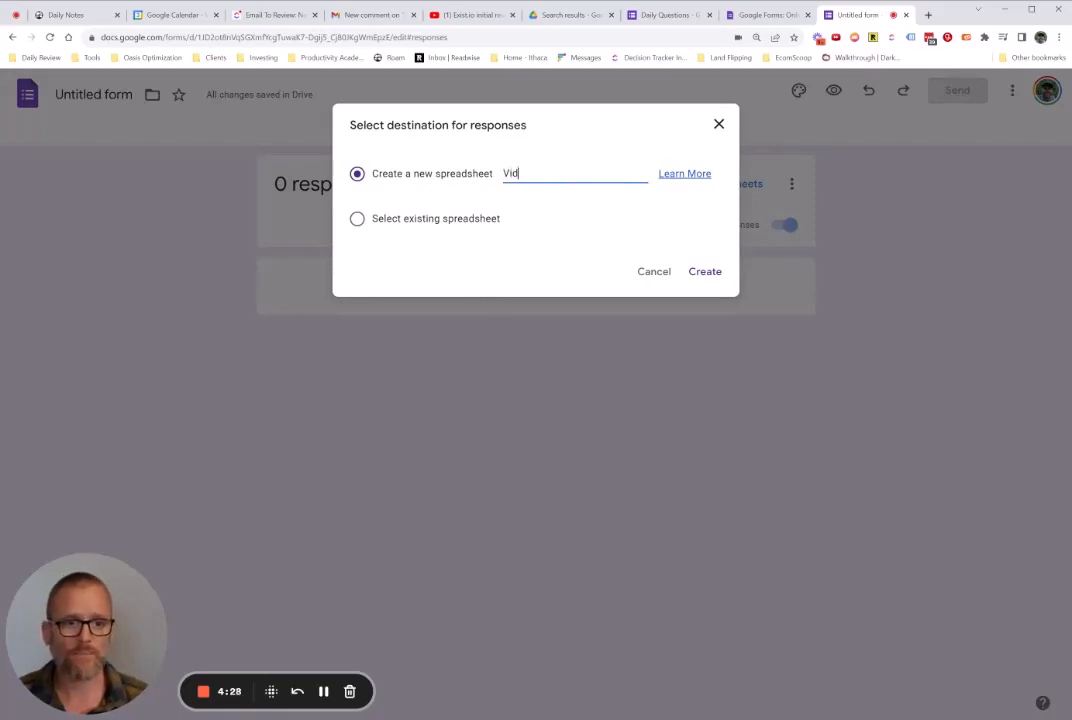
pyautogui.write('eo Survey')
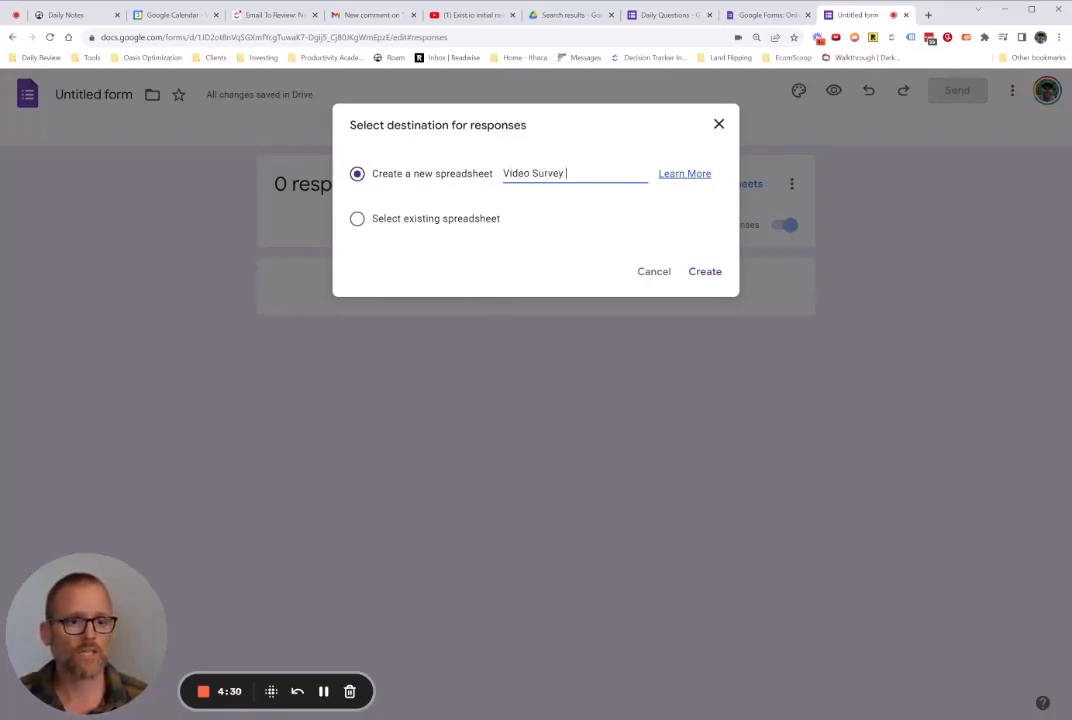
pyautogui.write('Form Test')
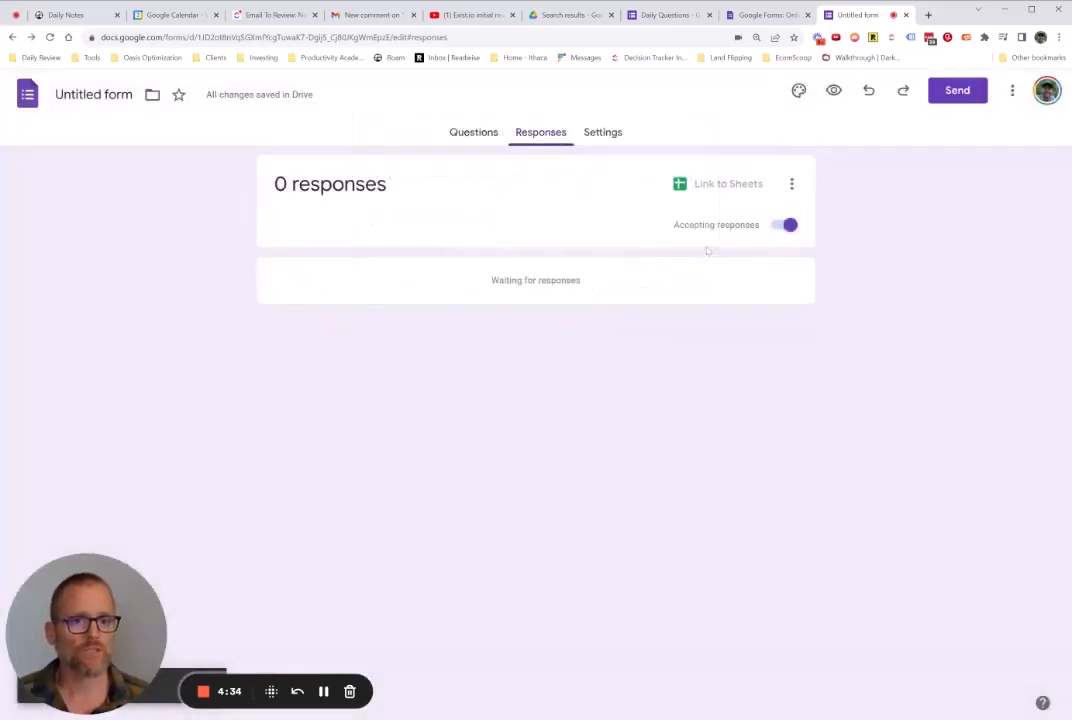
pyautogui.click(720, 184)
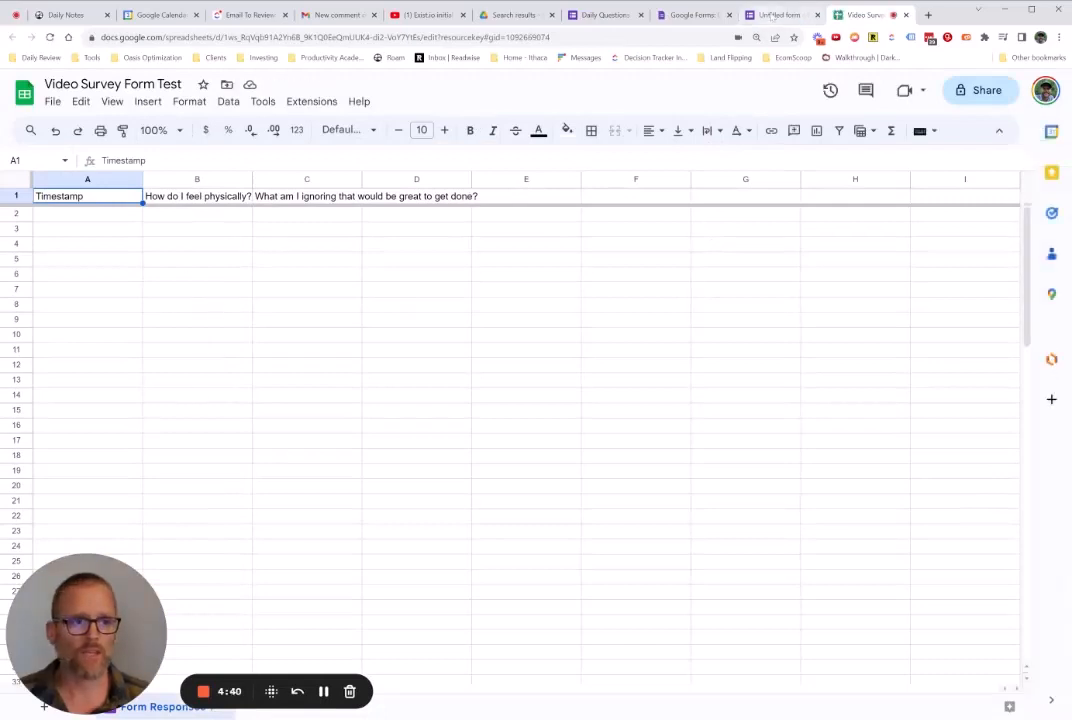
# - Preview the form and submit a test response: rating 8, 'Editing my video'
pyautogui.click(776, 14)
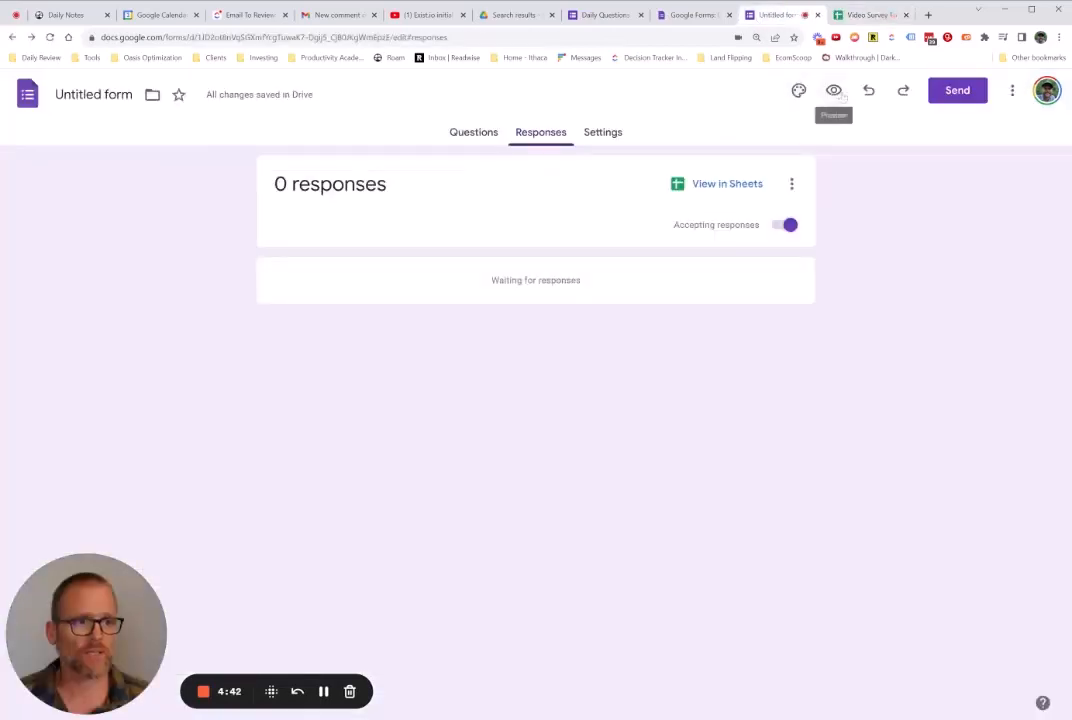
pyautogui.click(834, 90)
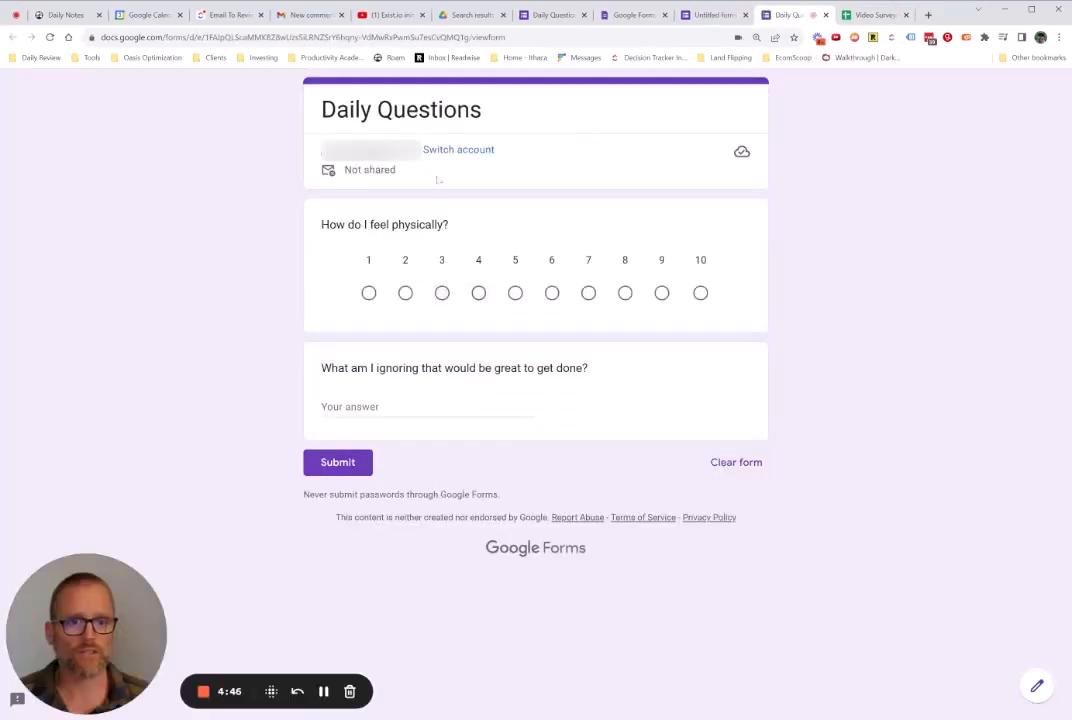
pyautogui.click(516, 292)
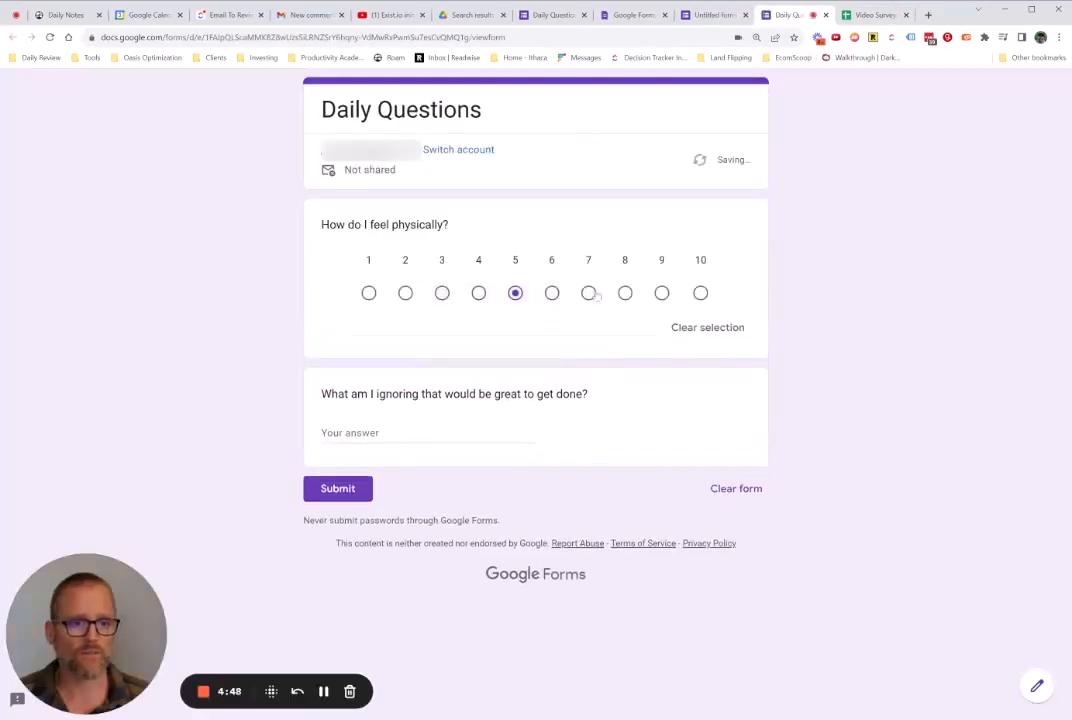
pyautogui.click(624, 292)
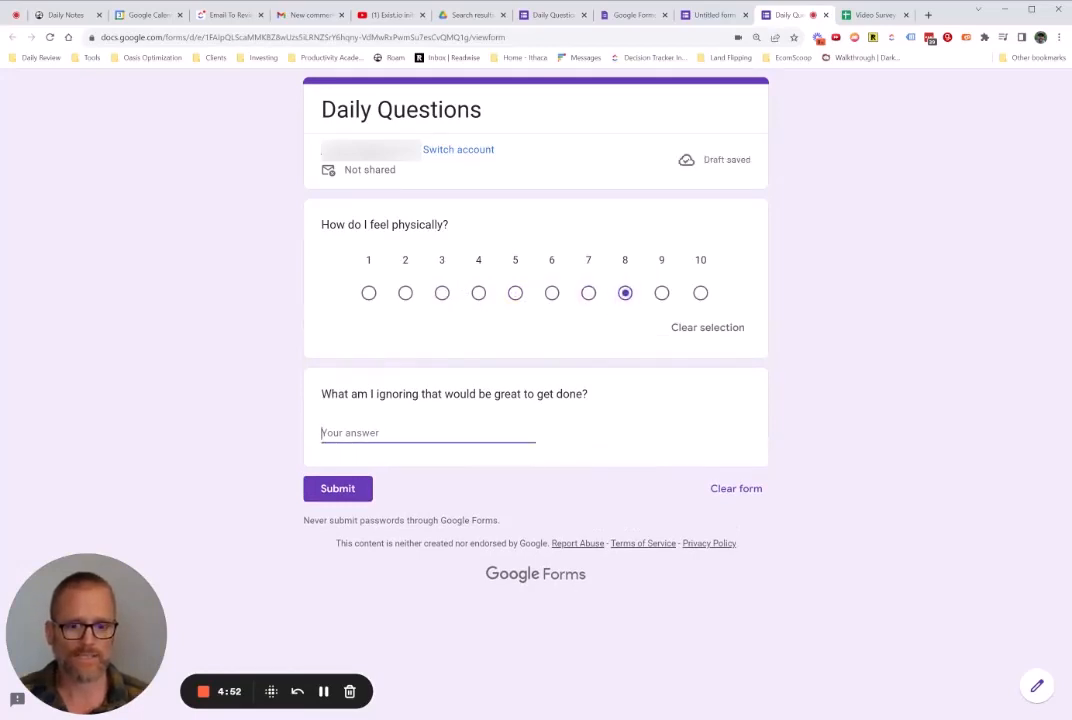
pyautogui.write('Editing my')
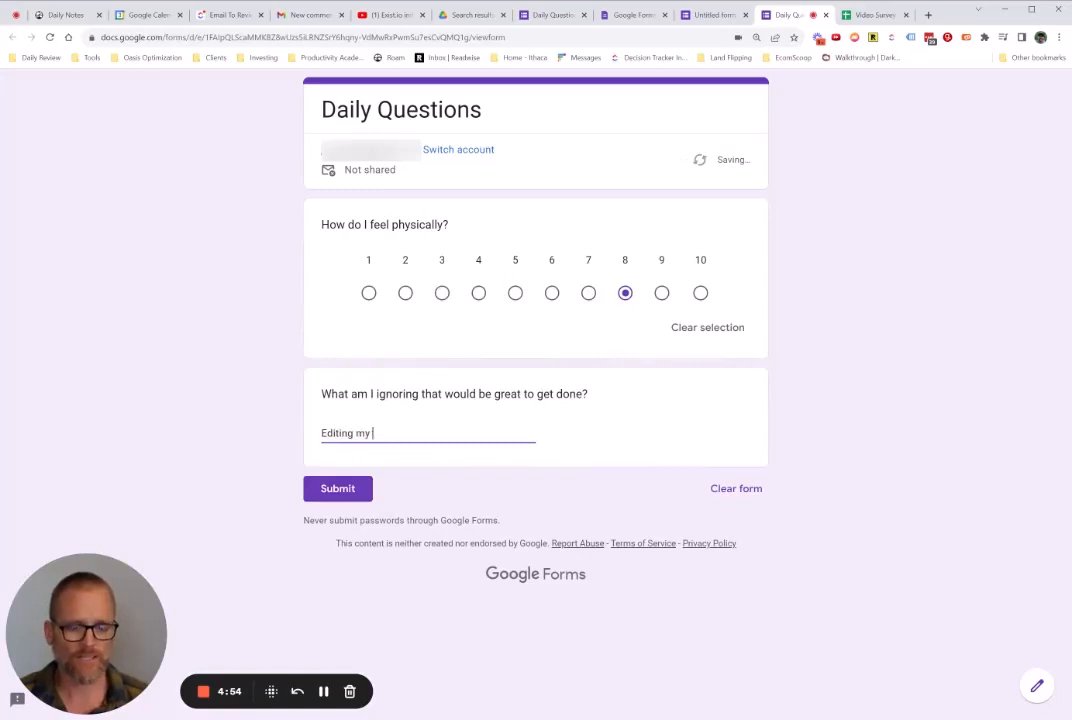
pyautogui.click(336, 488)
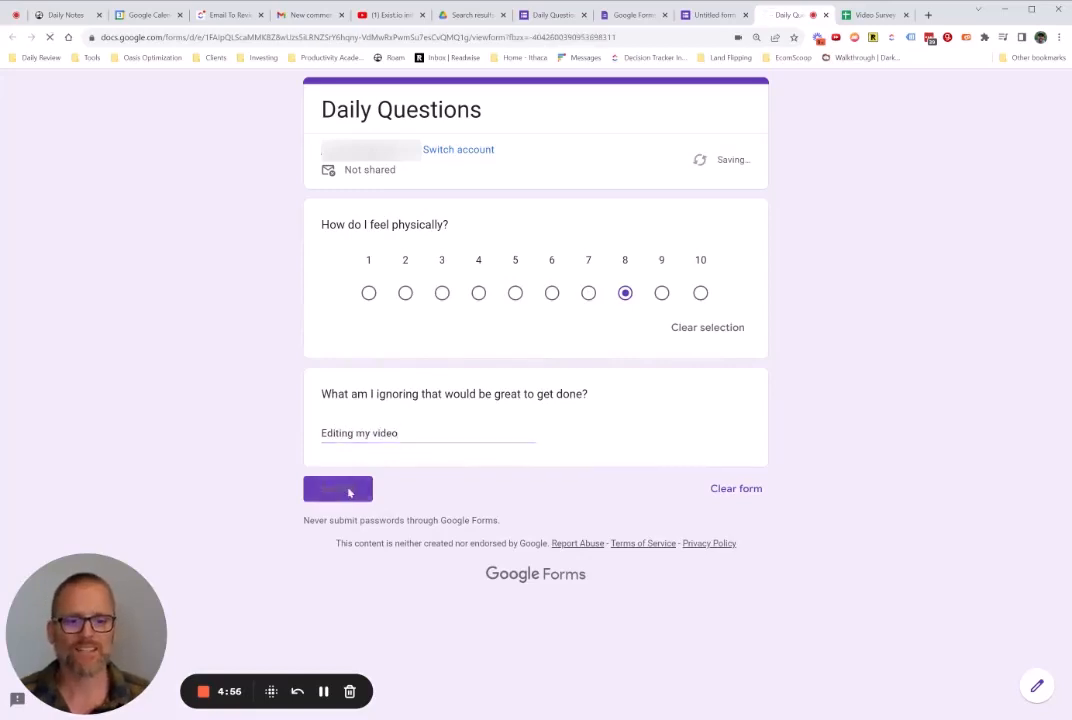
pyautogui.click(338, 488)
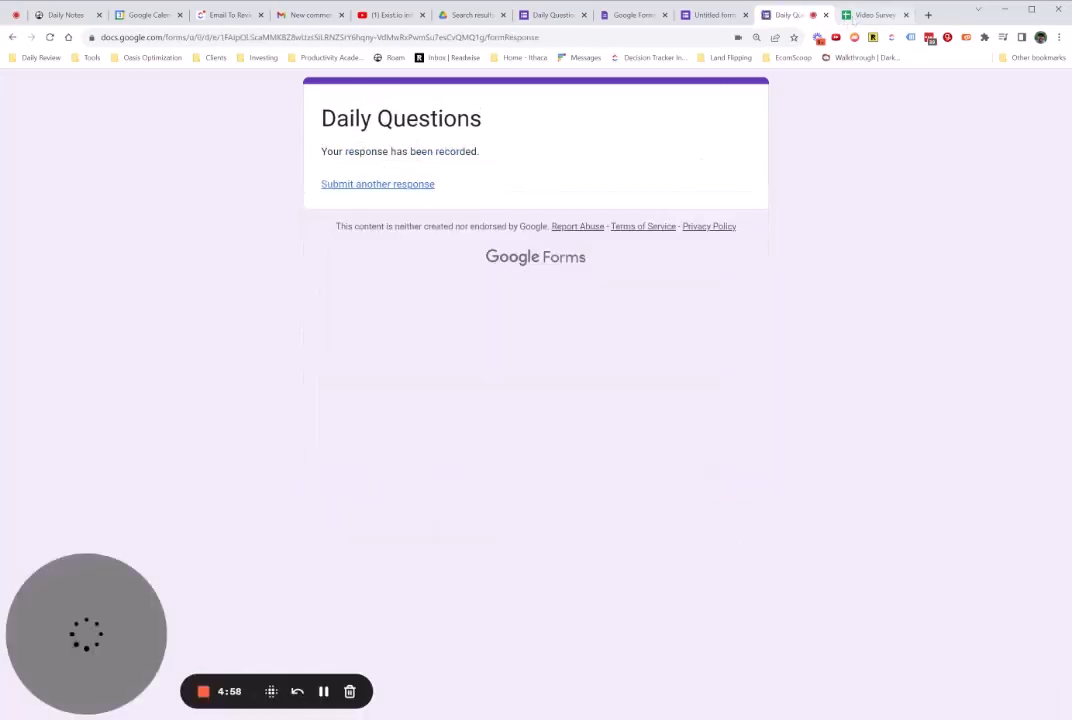
# - Check the sheet shows the response row with 8 and 'Editing my video' in column B
pyautogui.click(864, 14)
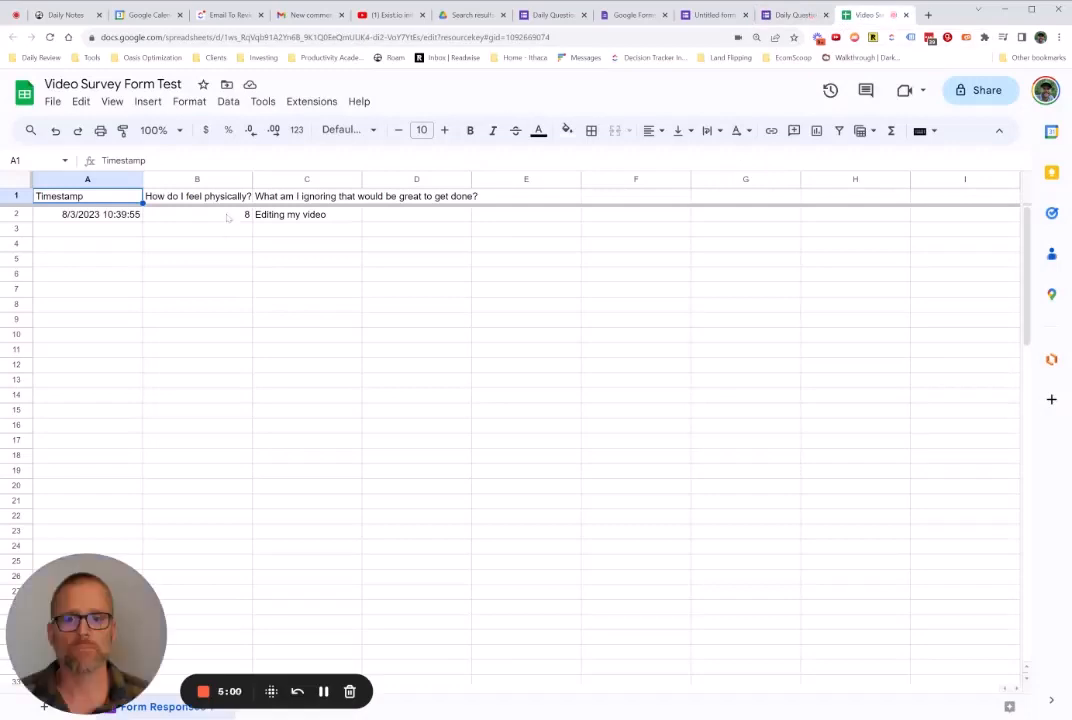
pyautogui.click(196, 214)
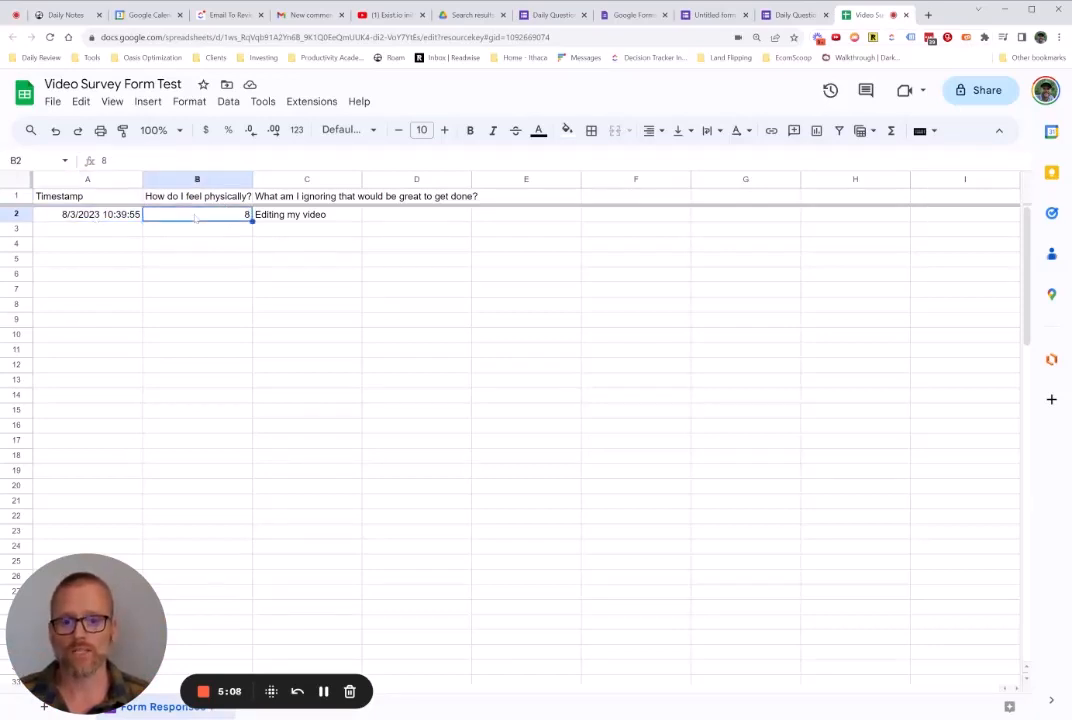
pyautogui.moveTo(196, 214); pyautogui.dragTo(236, 564)
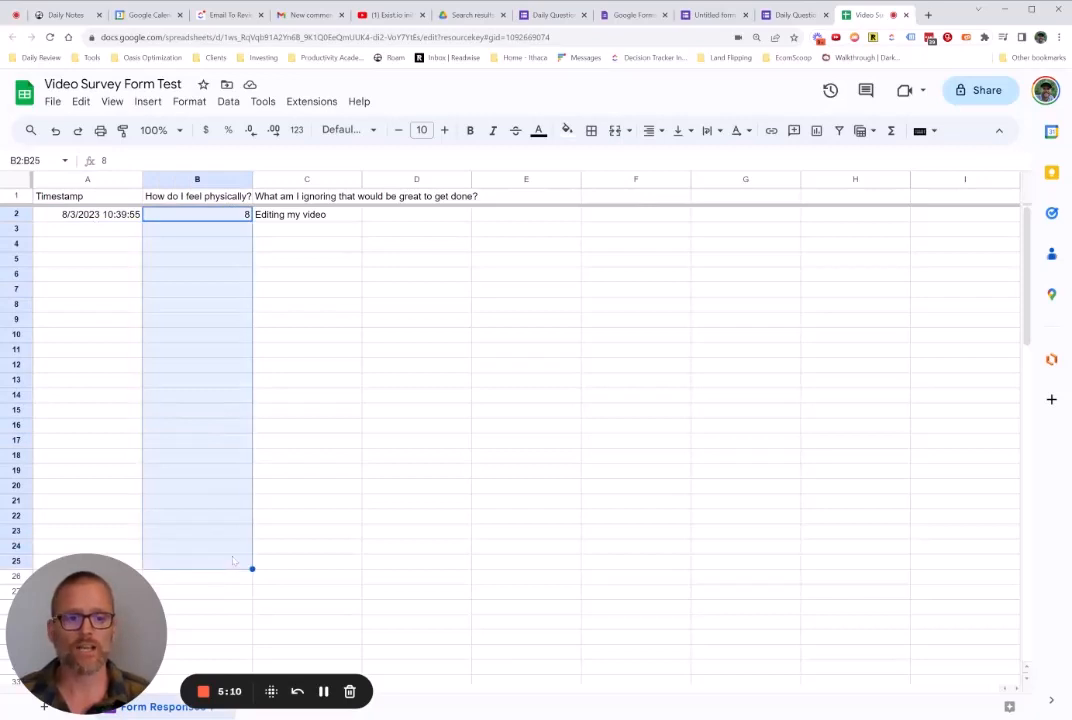